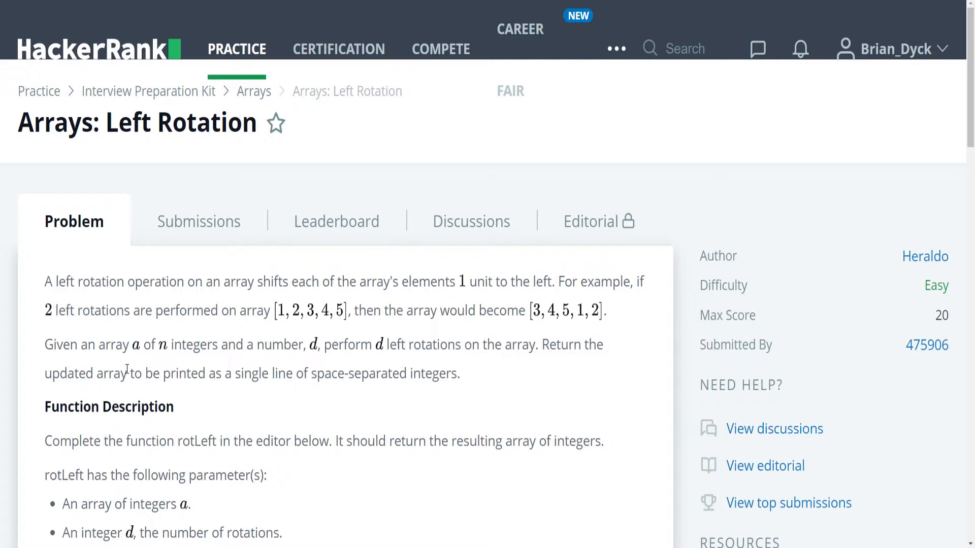
{"action": "mouse_move", "coordinate": [123, 376]}
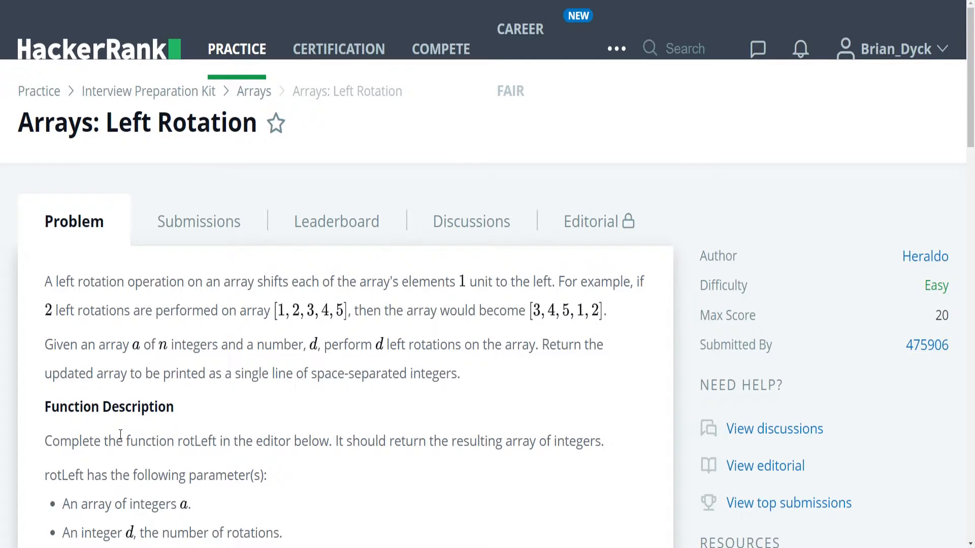
Scroll down past the sample input, output and explanation to reach the C++ rotLeft stub.
{"action": "scroll", "scroll_direction": "down", "scroll_amount": 3}
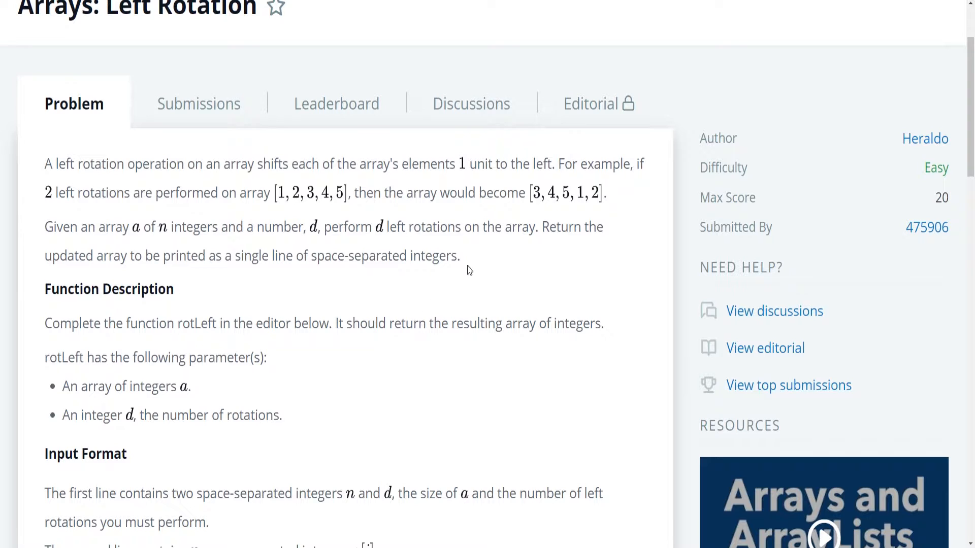
{"action": "mouse_move", "coordinate": [121, 375]}
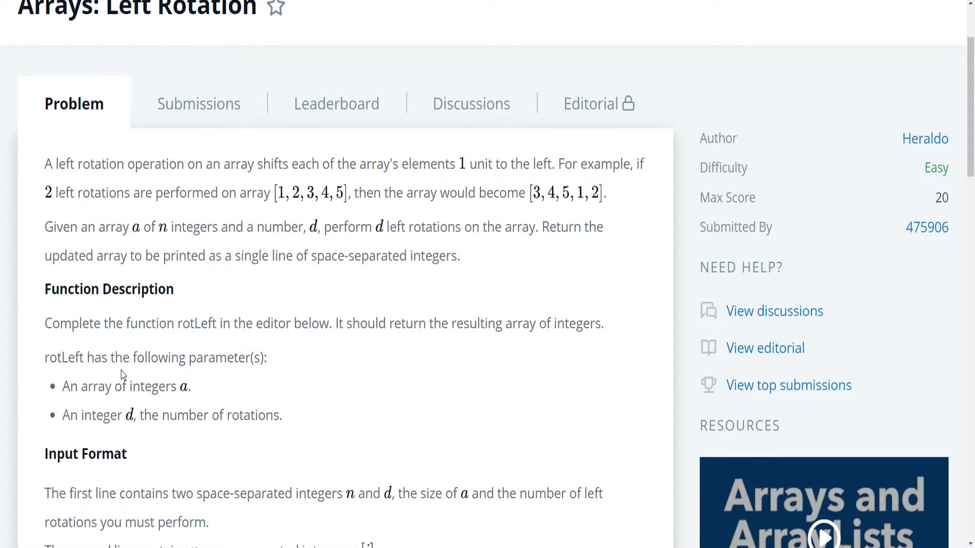
{"action": "scroll", "scroll_direction": "down", "scroll_amount": 3}
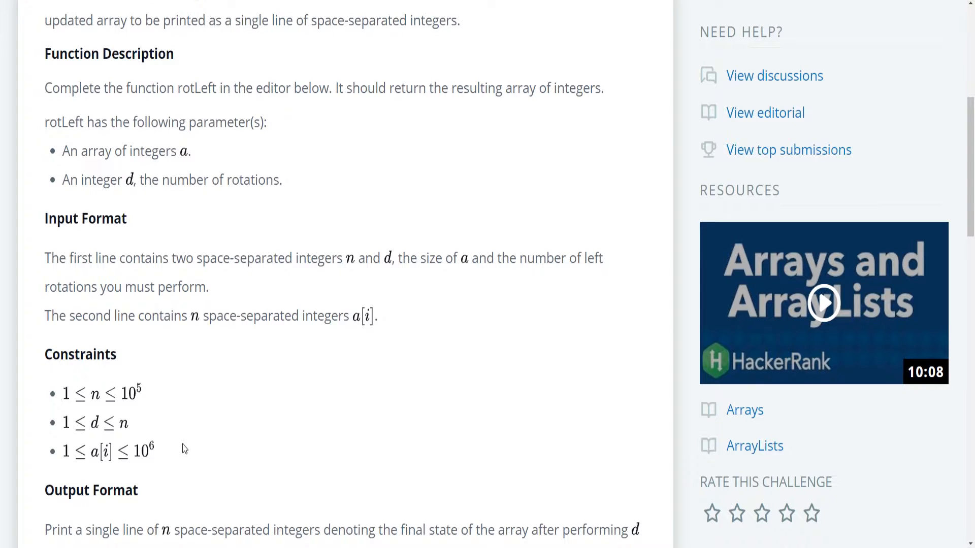
{"action": "scroll", "scroll_direction": "down", "scroll_amount": 3}
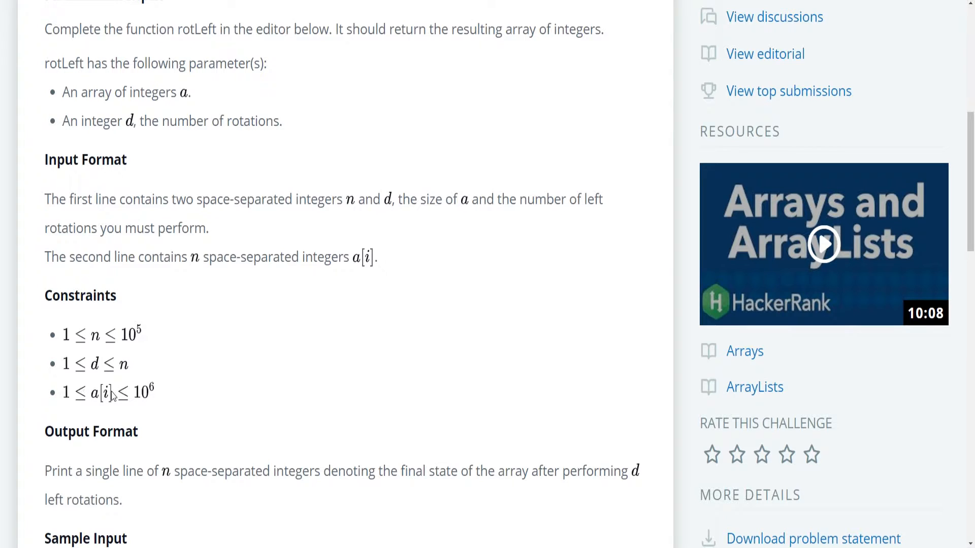
{"action": "mouse_move", "coordinate": [84, 414]}
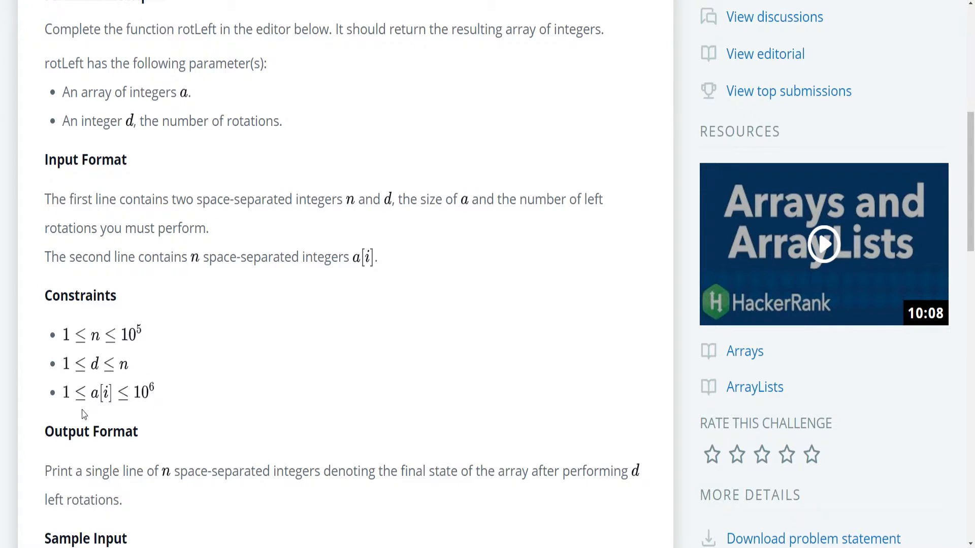
{"action": "mouse_move", "coordinate": [97, 372]}
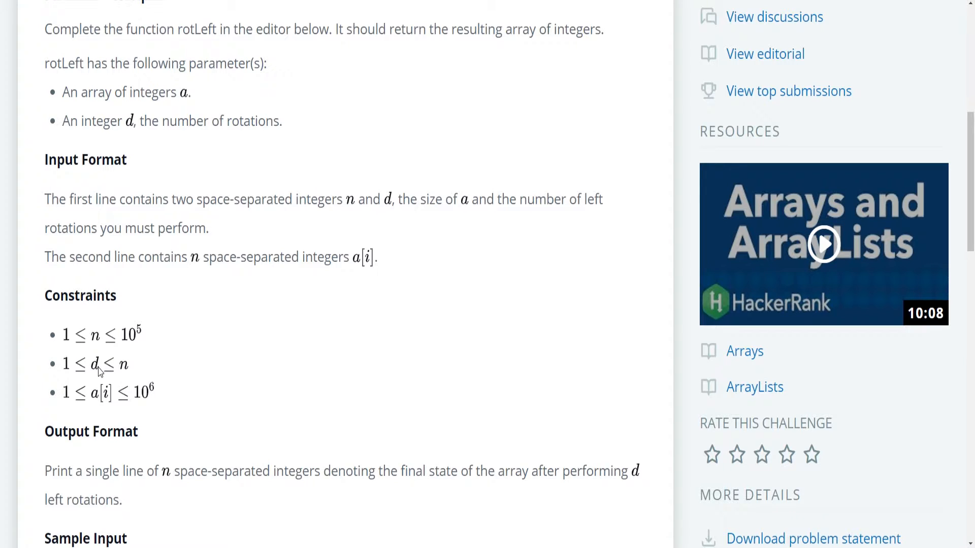
{"action": "mouse_move", "coordinate": [106, 347]}
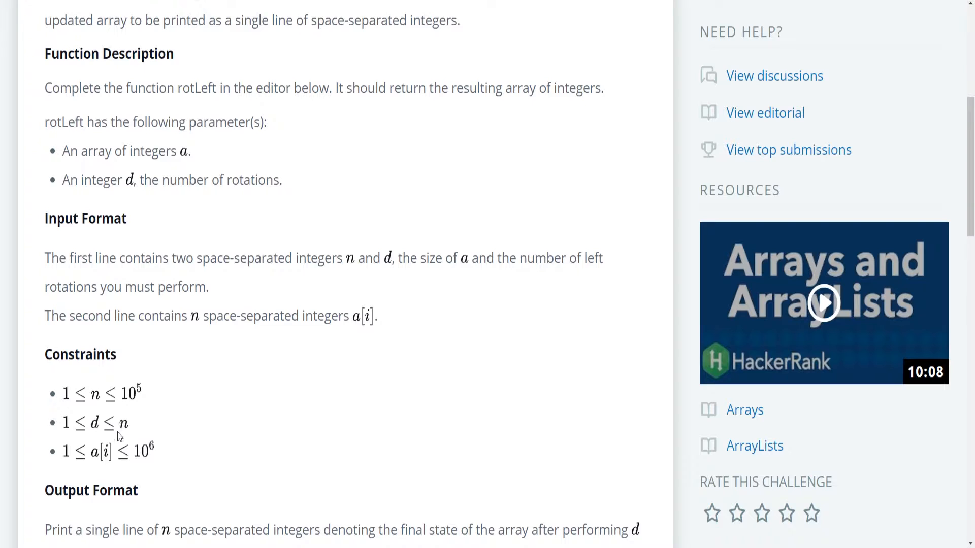
{"action": "mouse_move", "coordinate": [218, 432]}
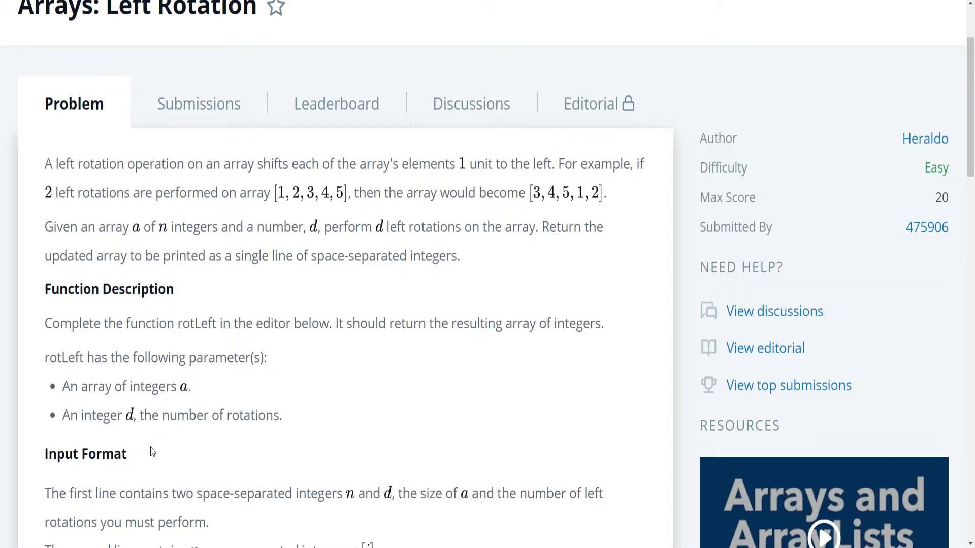
{"action": "scroll", "scroll_direction": "down", "scroll_amount": 3}
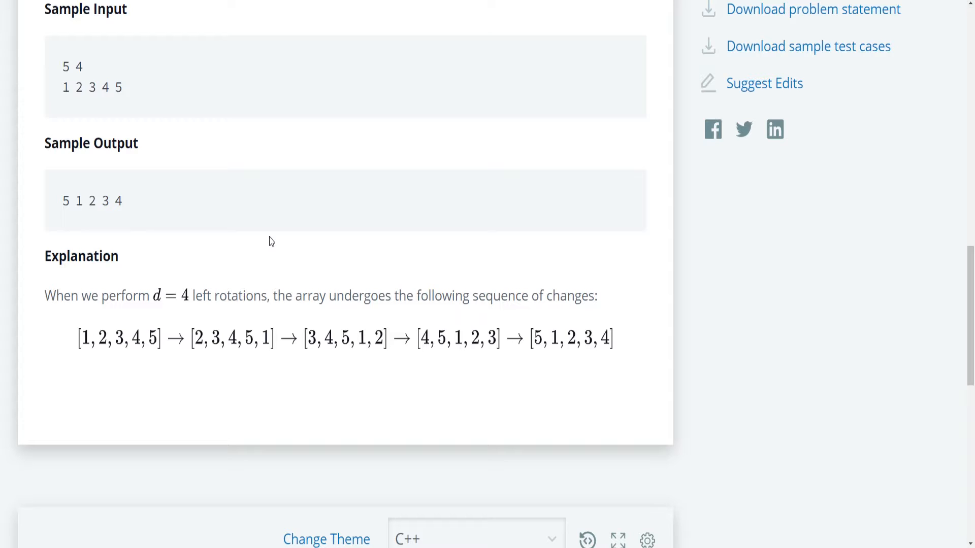
{"action": "scroll", "scroll_direction": "down", "scroll_amount": 3}
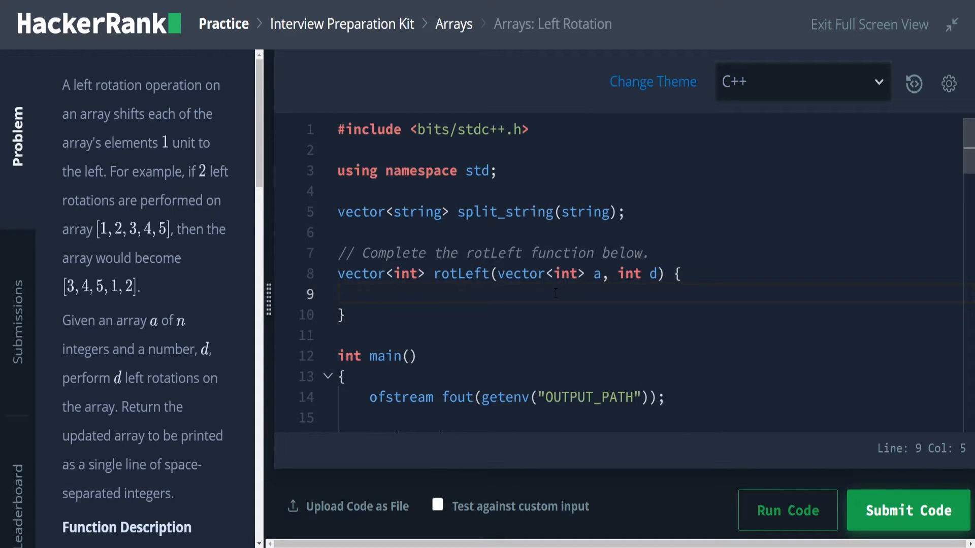
{"action": "left_click", "coordinate": [370, 294]}
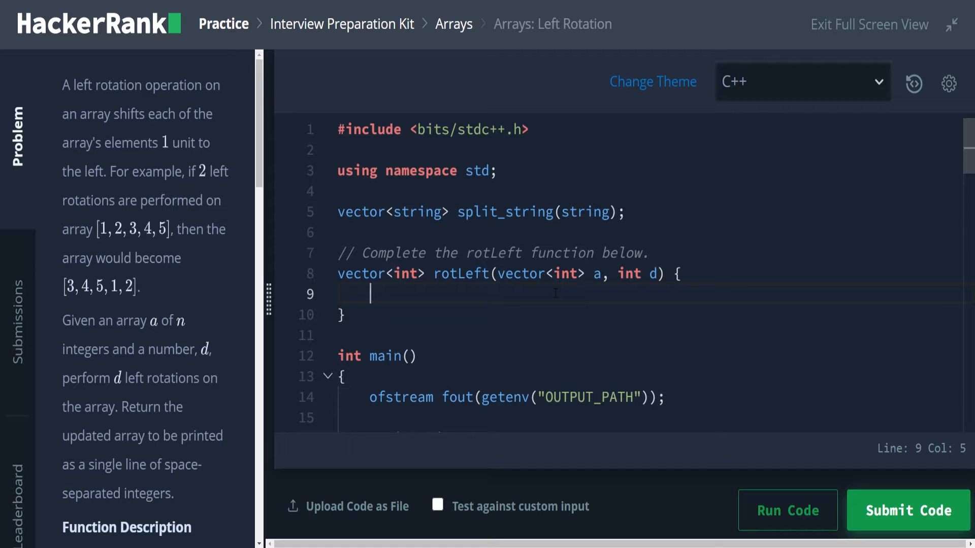
{"action": "scroll", "scroll_direction": "down", "scroll_amount": 3}
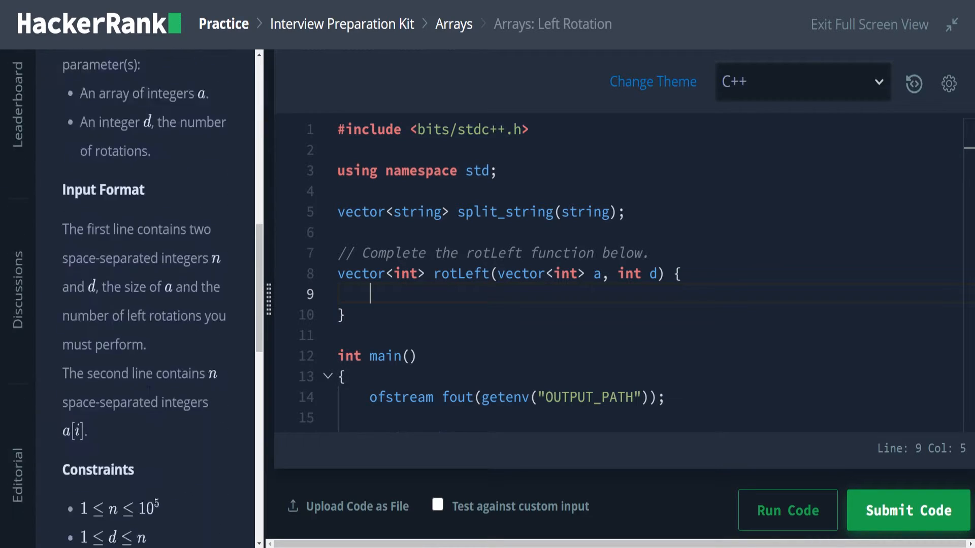
{"action": "scroll", "scroll_direction": "down", "scroll_amount": 3}
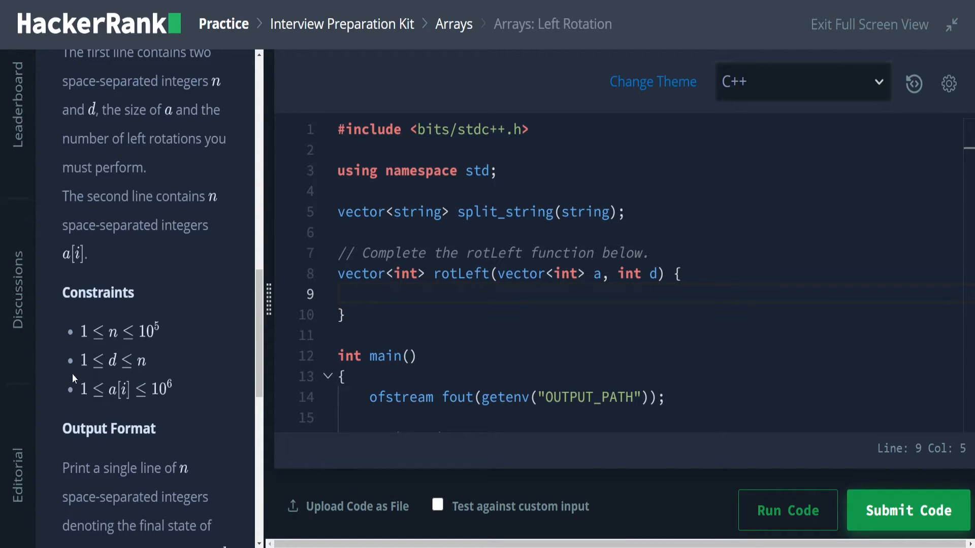
{"action": "left_click", "coordinate": [370, 293]}
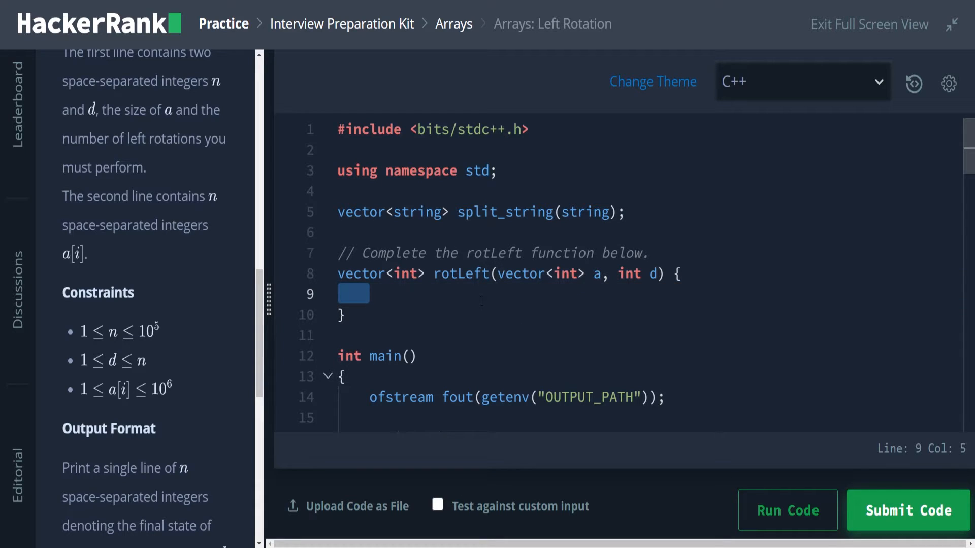
{"action": "key", "text": "Backspace"}
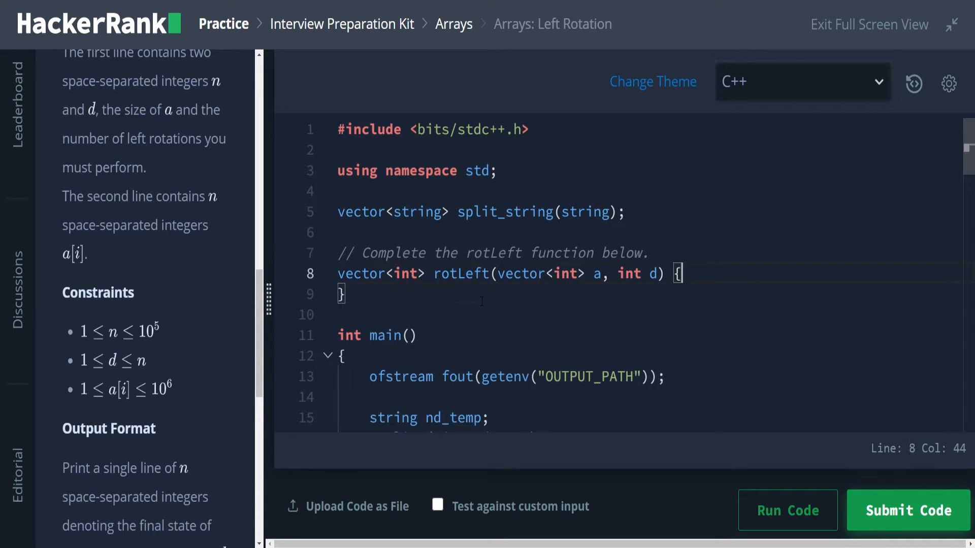
{"action": "type", "text": "{"}
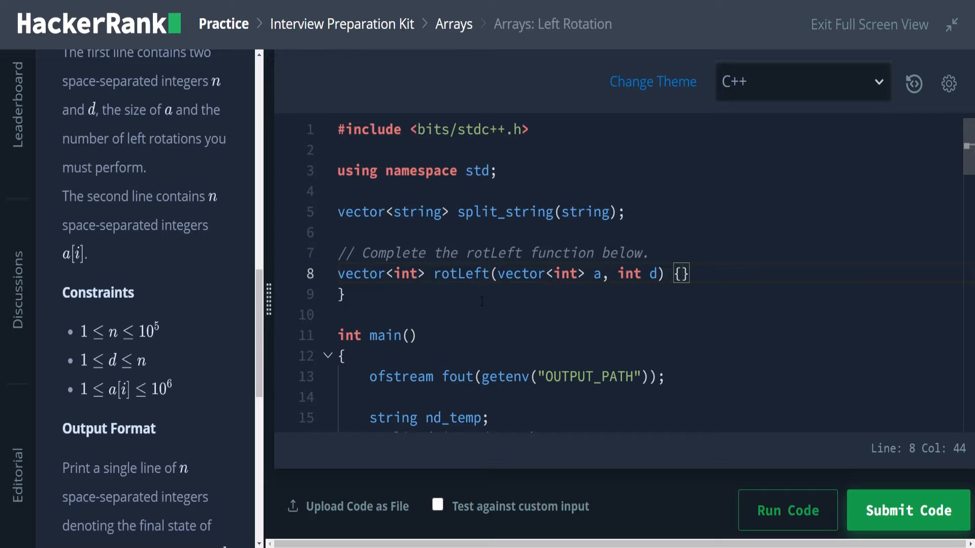
{"action": "key", "text": "Enter"}
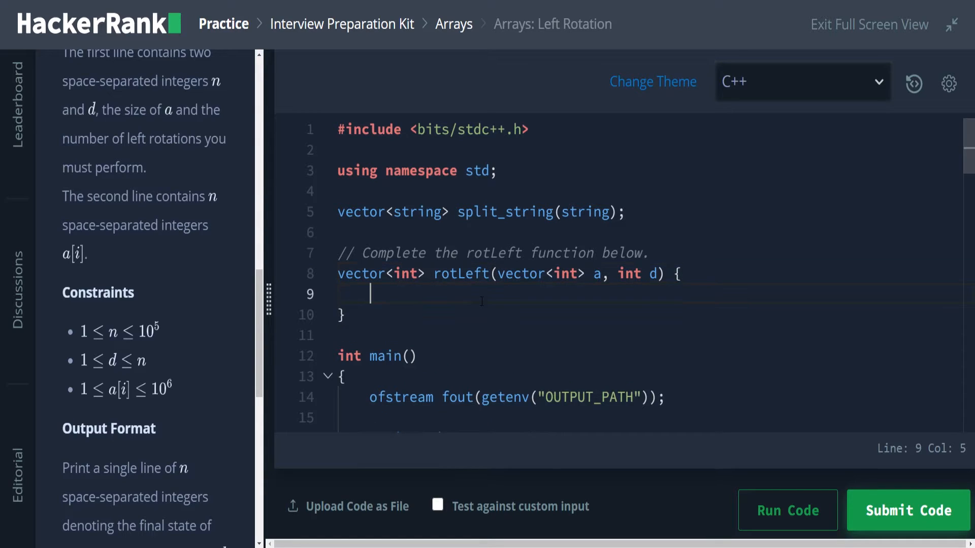
{"action": "type", "text": "int"}
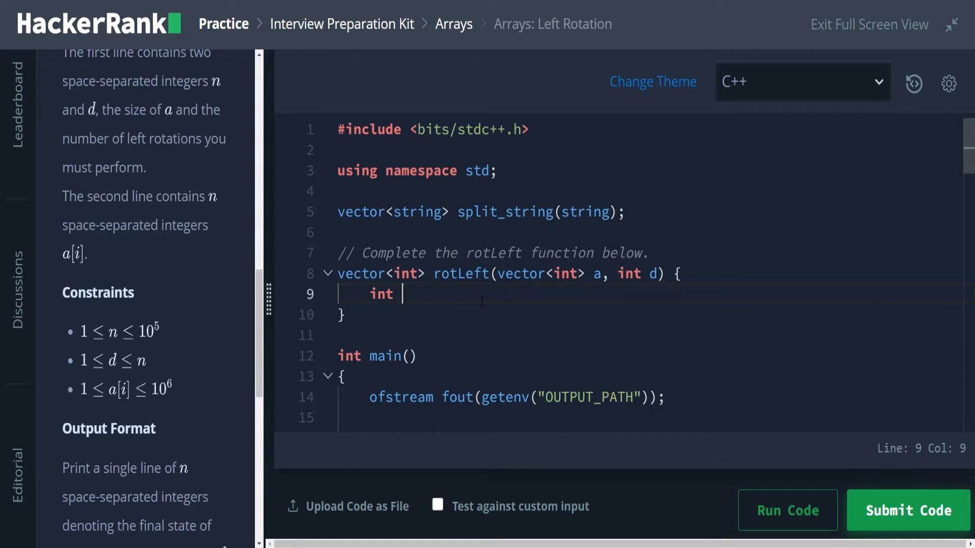
{"action": "type", "text": "dd"}
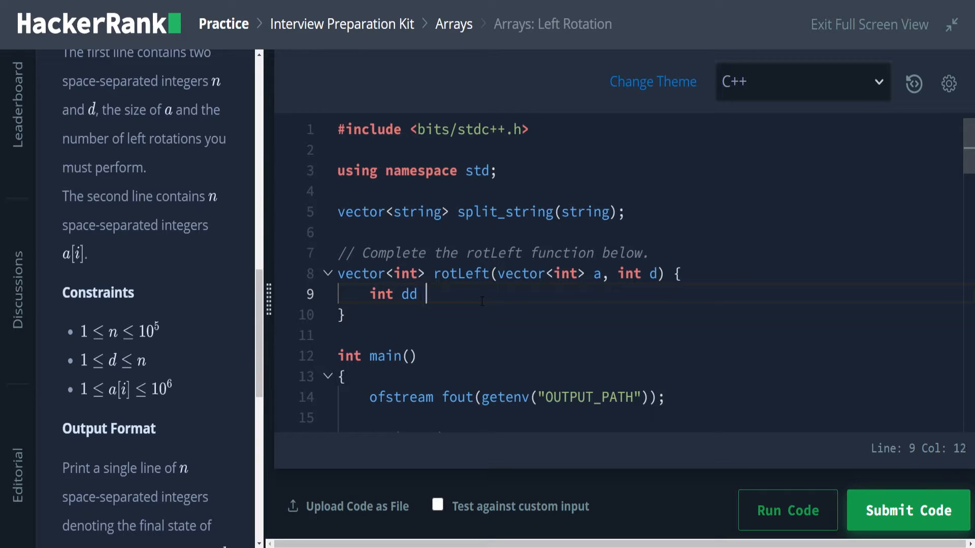
{"action": "type", "text": "="}
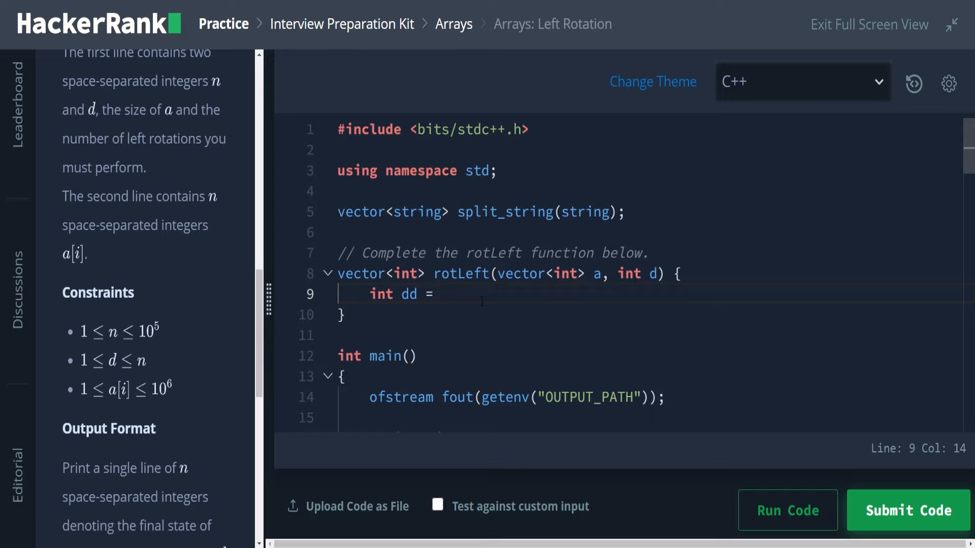
{"action": "type", "text": "d % a"}
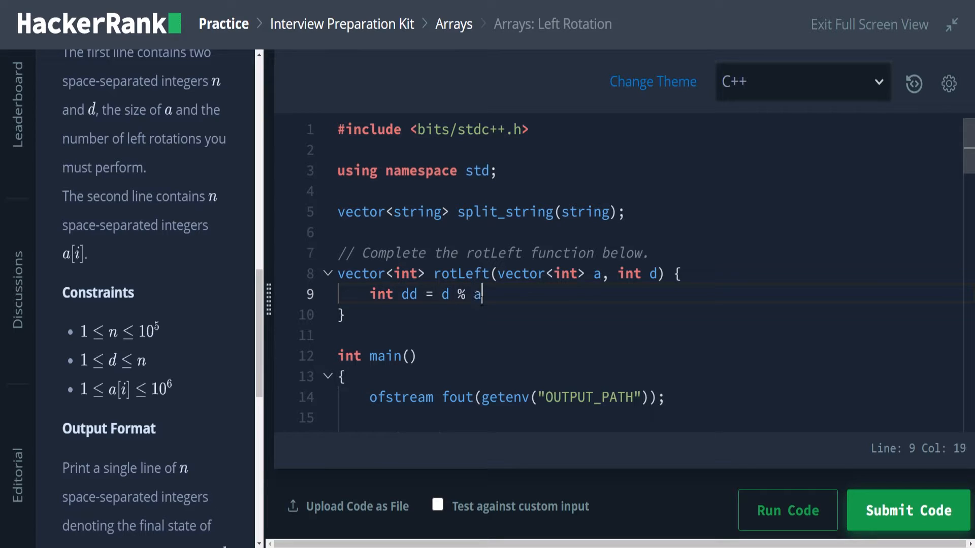
{"action": "type", "text": ".size();"}
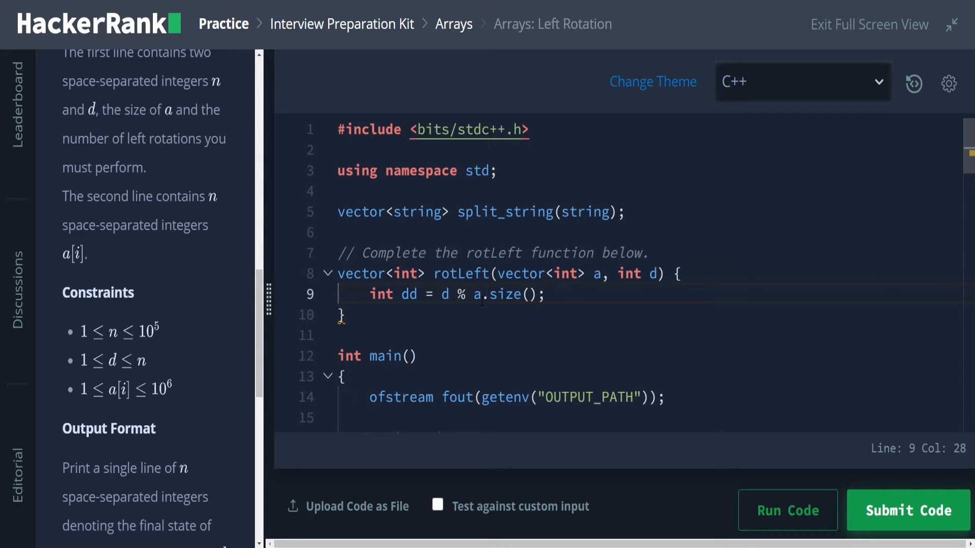
{"action": "key", "text": "BackSpace"}
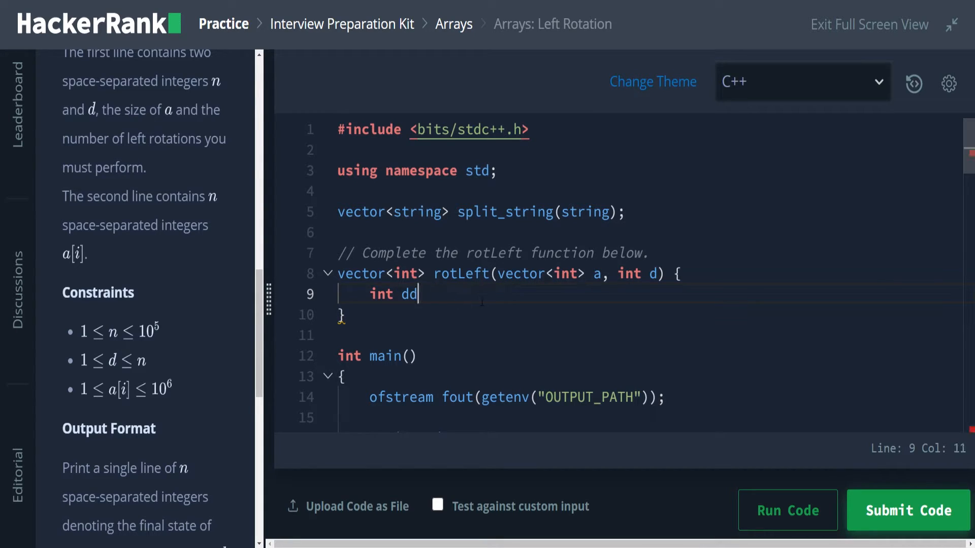
{"action": "key", "text": "Backspace"}
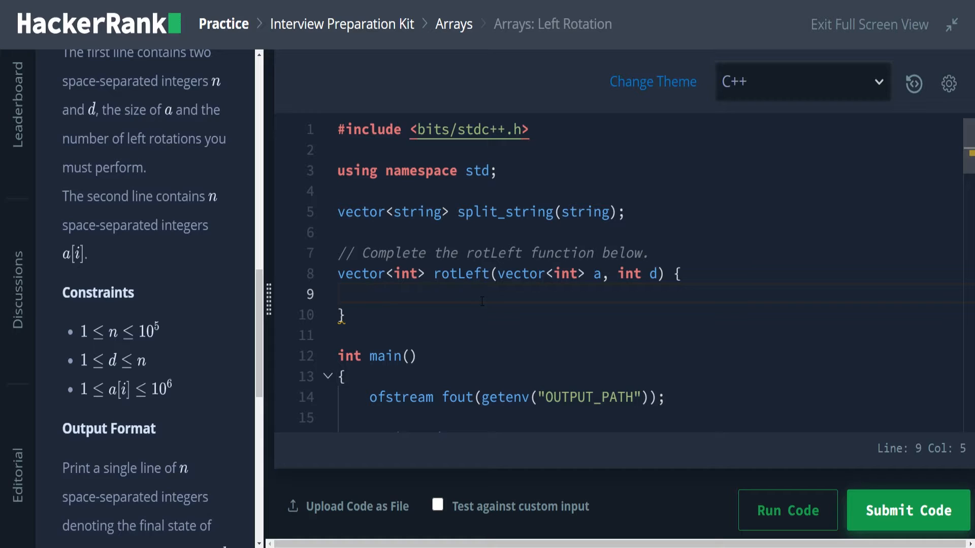
Write 'vector<int> ret;' and 'return ret;' inside rotLeft.
{"action": "type", "text": "vector>"}
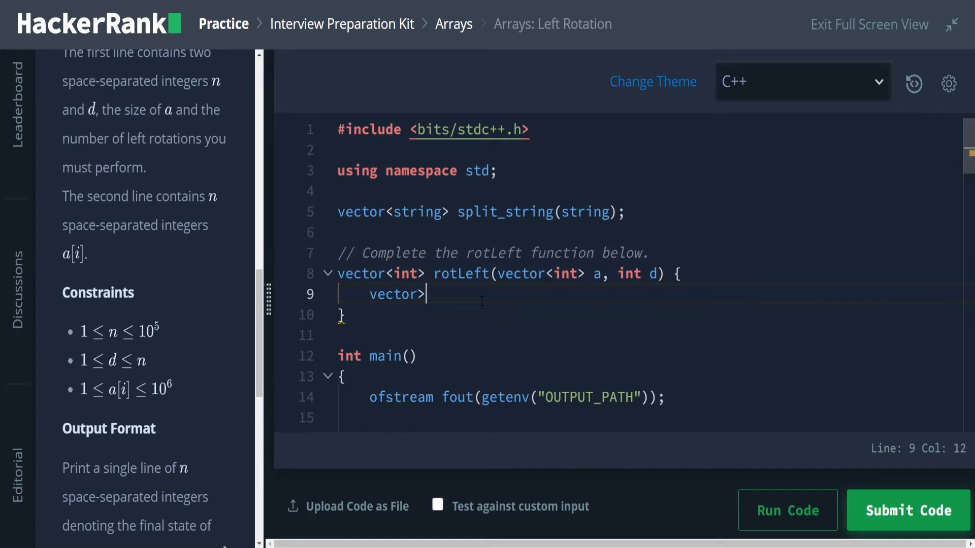
{"action": "type", "text": "int"}
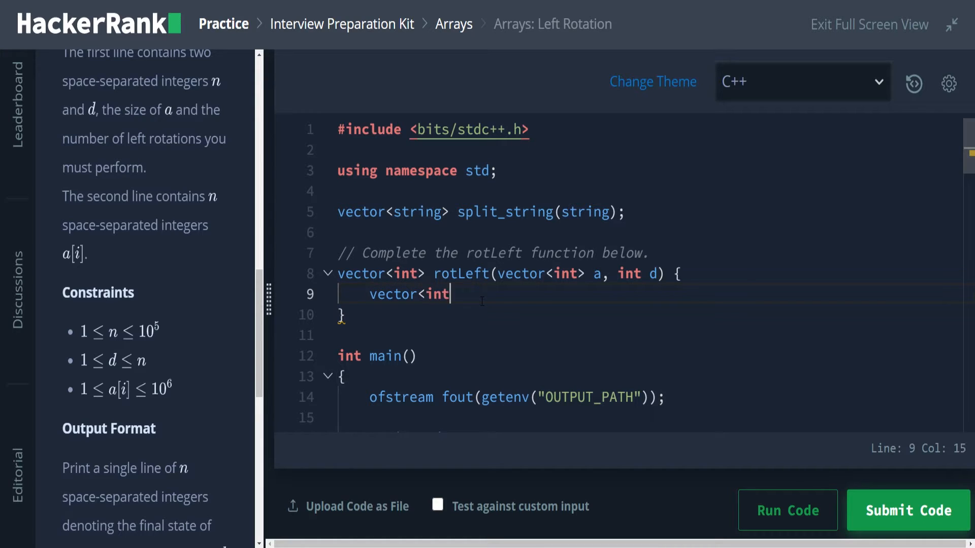
{"action": "type", "text": ">"}
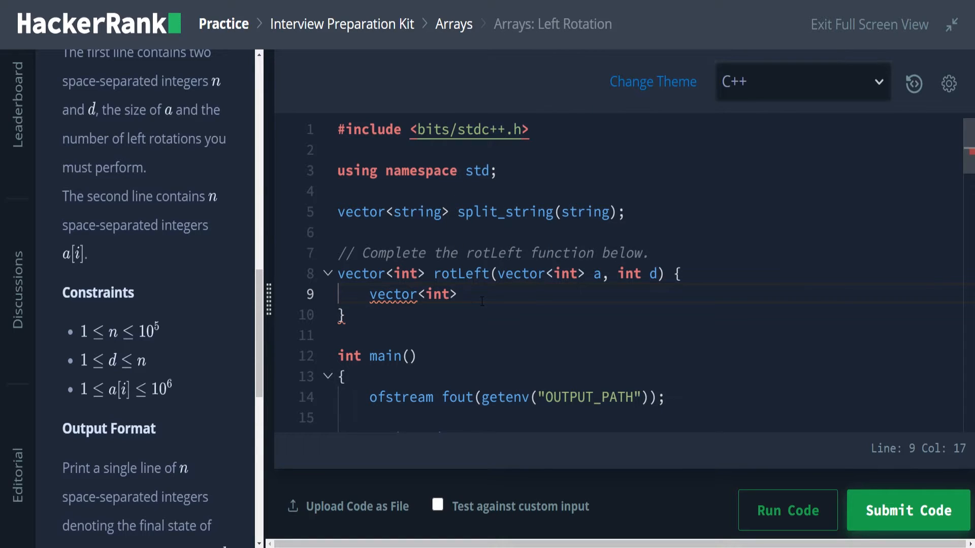
{"action": "type", "text": "ret'"}
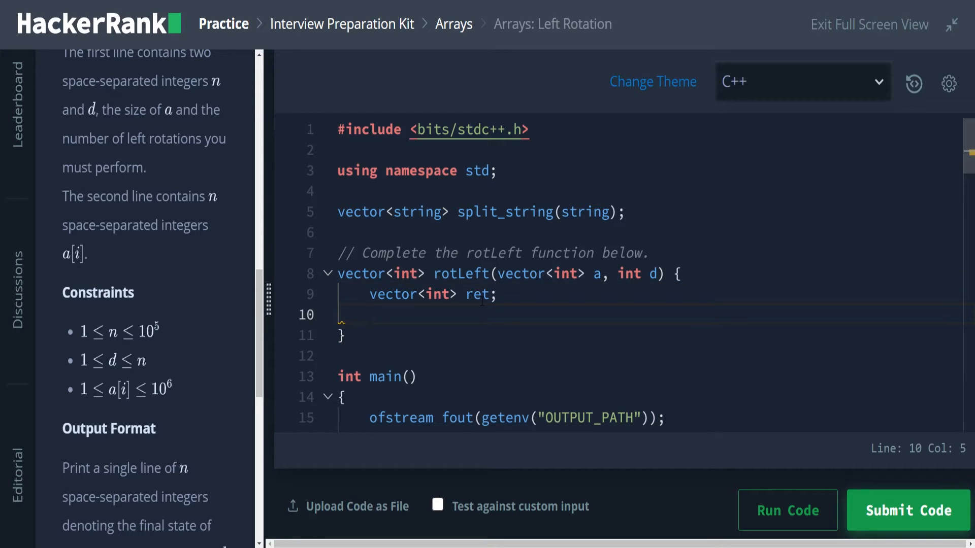
{"action": "type", "text": "return ret;"}
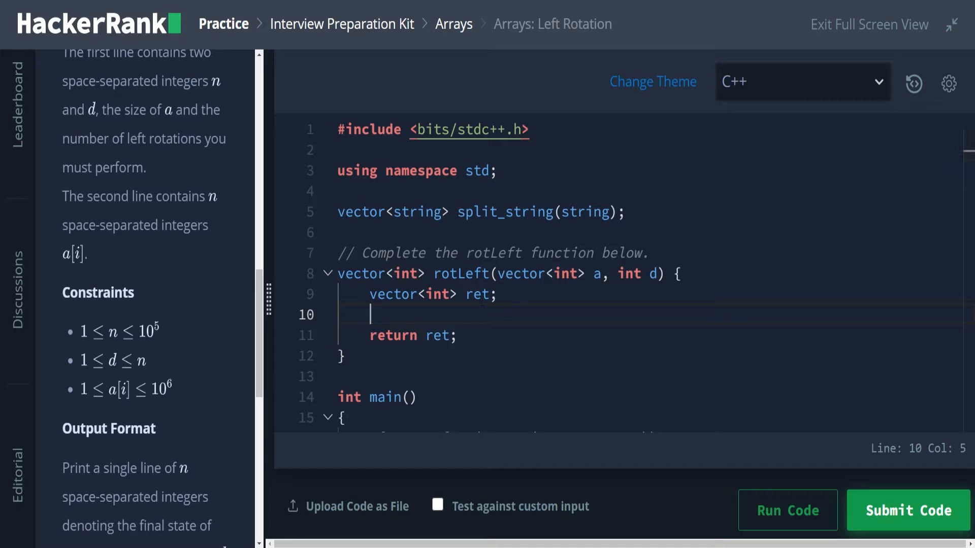
Declare 'int startIndex = d;' above the return statement.
{"action": "scroll", "scroll_direction": "down", "scroll_amount": 3}
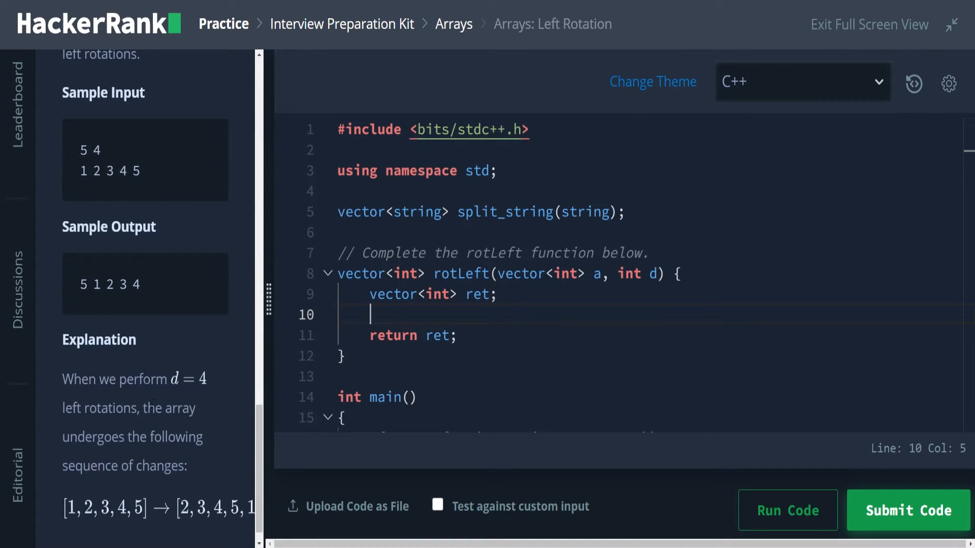
{"action": "mouse_move", "coordinate": [102, 206]}
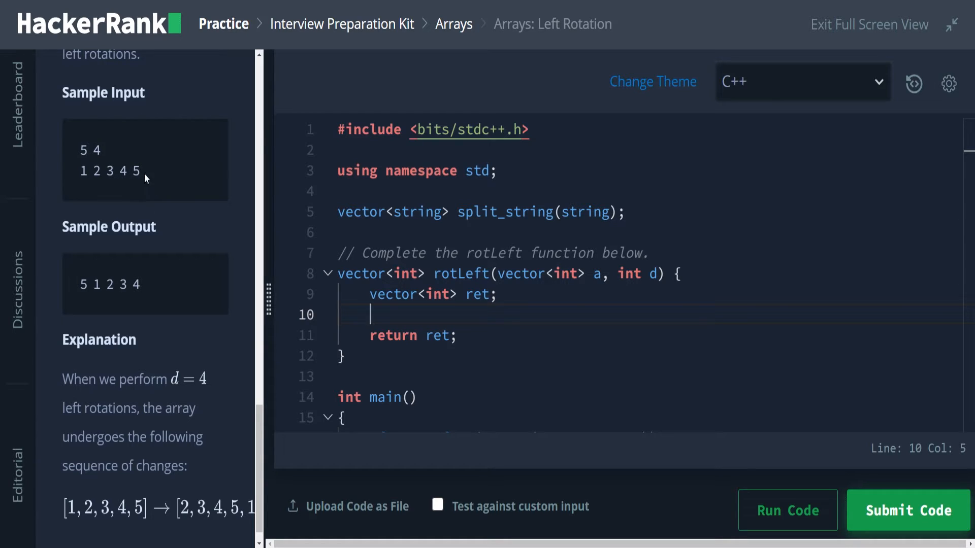
{"action": "mouse_move", "coordinate": [146, 179]}
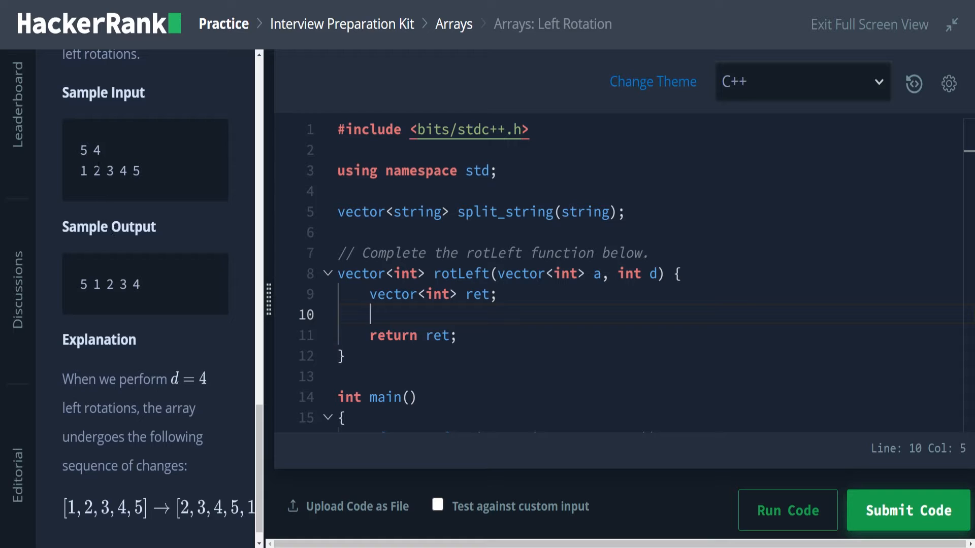
{"action": "mouse_move", "coordinate": [108, 187]}
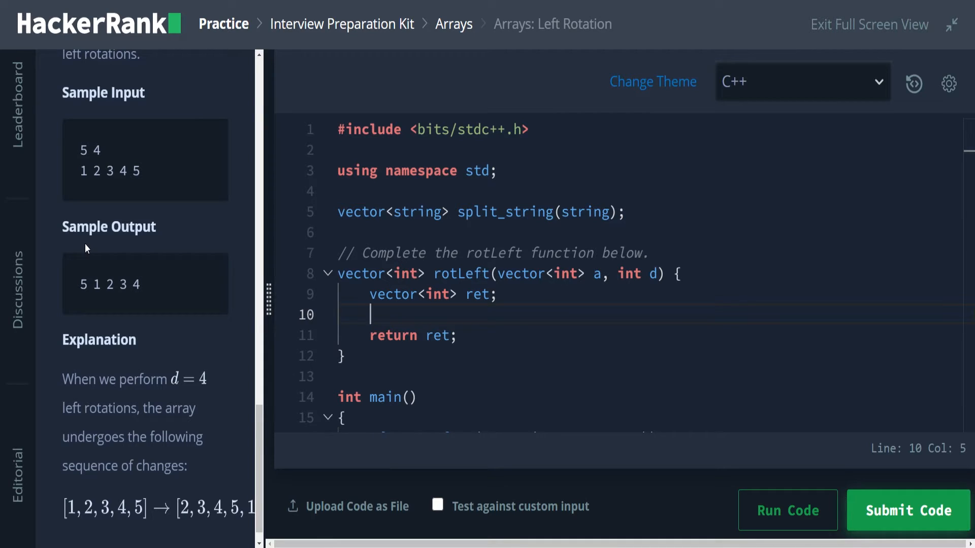
{"action": "type", "text": "int"}
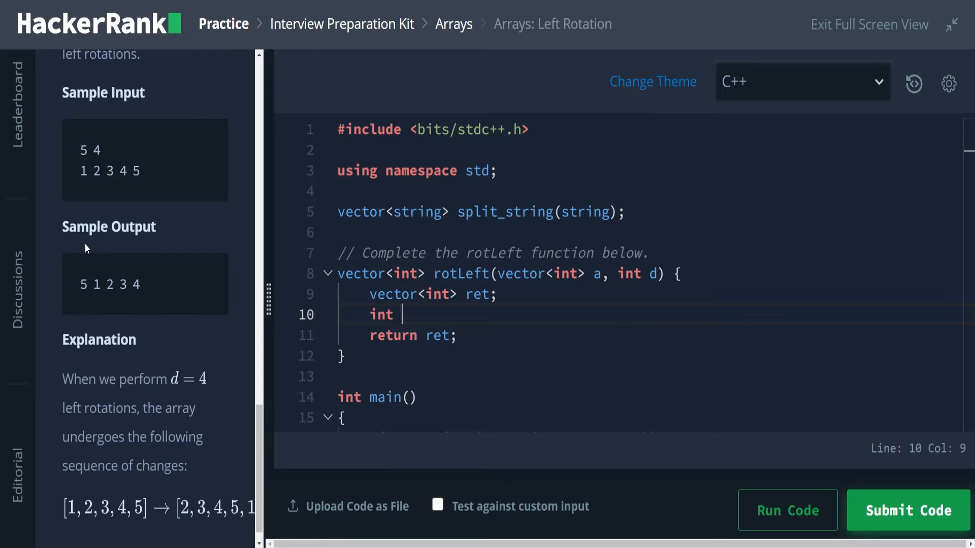
{"action": "type", "text": "startInd"}
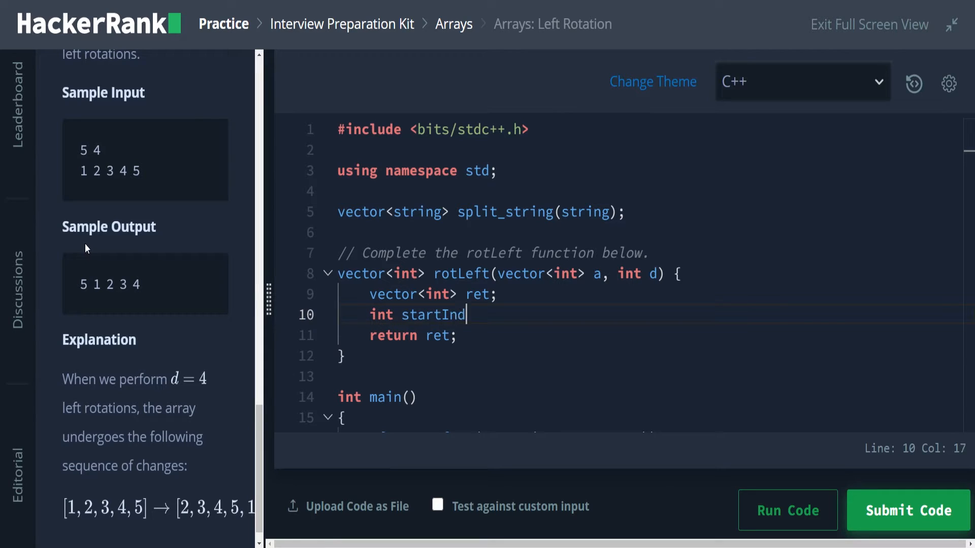
{"action": "type", "text": "ex ="}
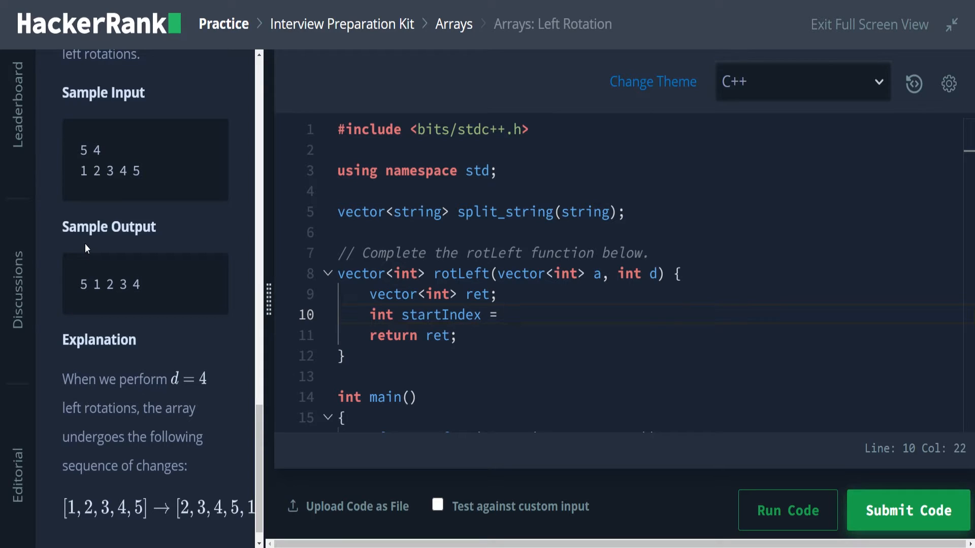
{"action": "type", "text": "d"}
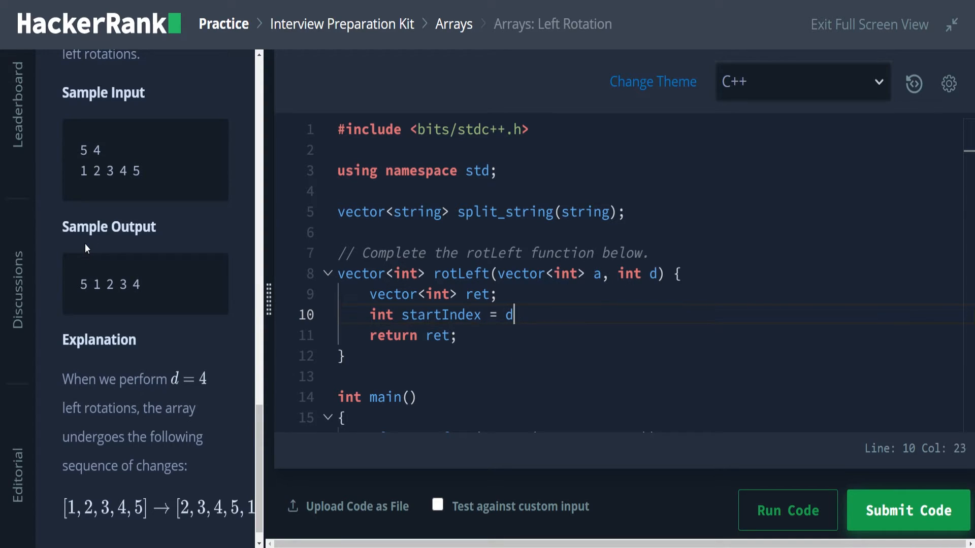
{"action": "key", "text": "Enter"}
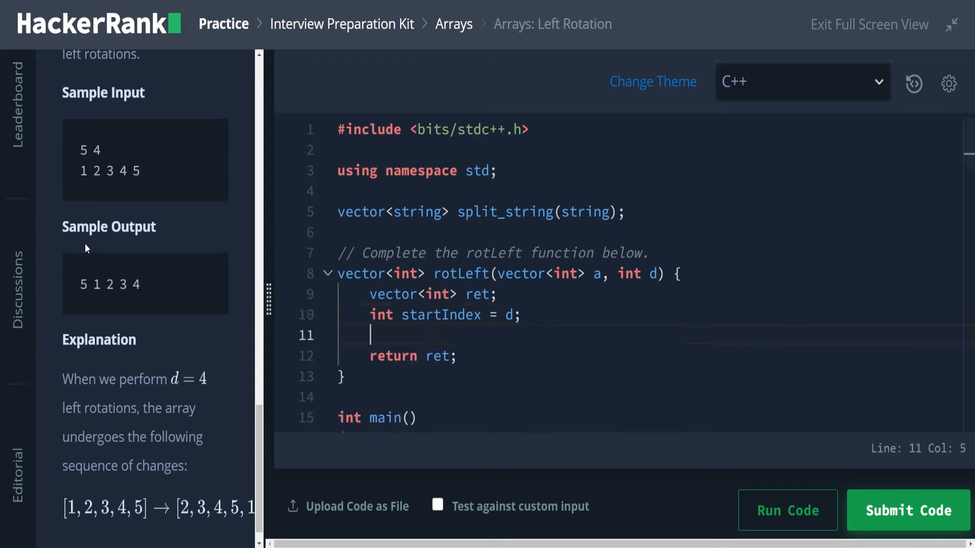
Declare 'int curIndex = startIndex;' on the next line.
{"action": "type", "text": "int"}
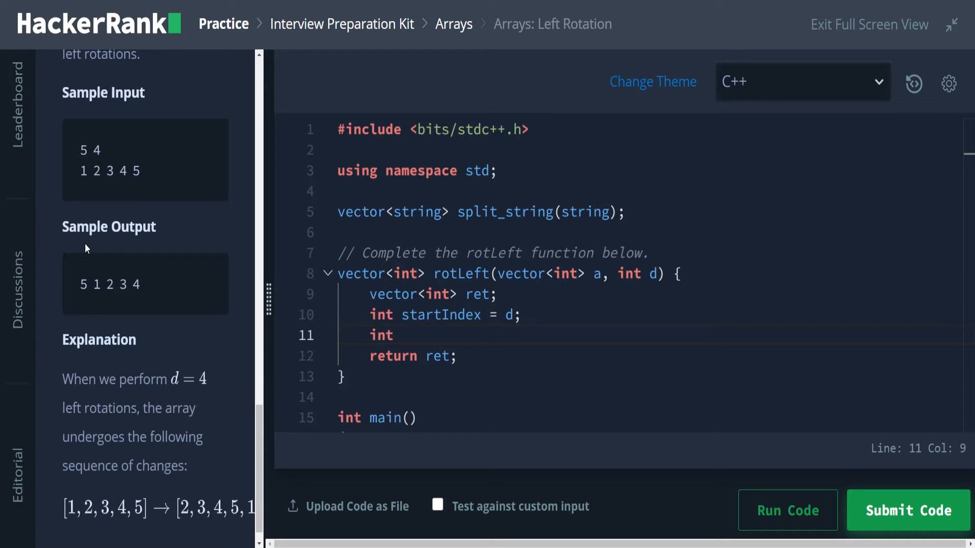
{"action": "left_click", "coordinate": [403, 335]}
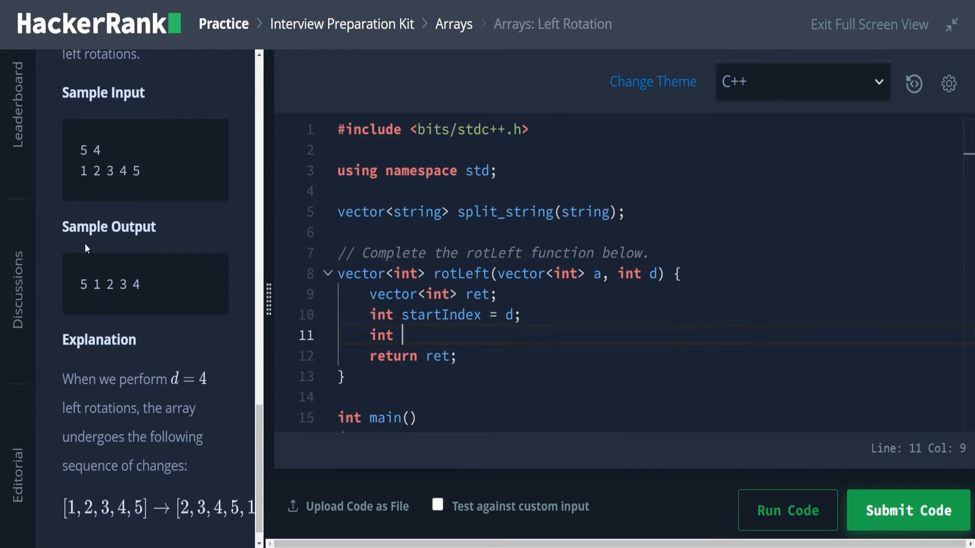
{"action": "type", "text": "curIndex"}
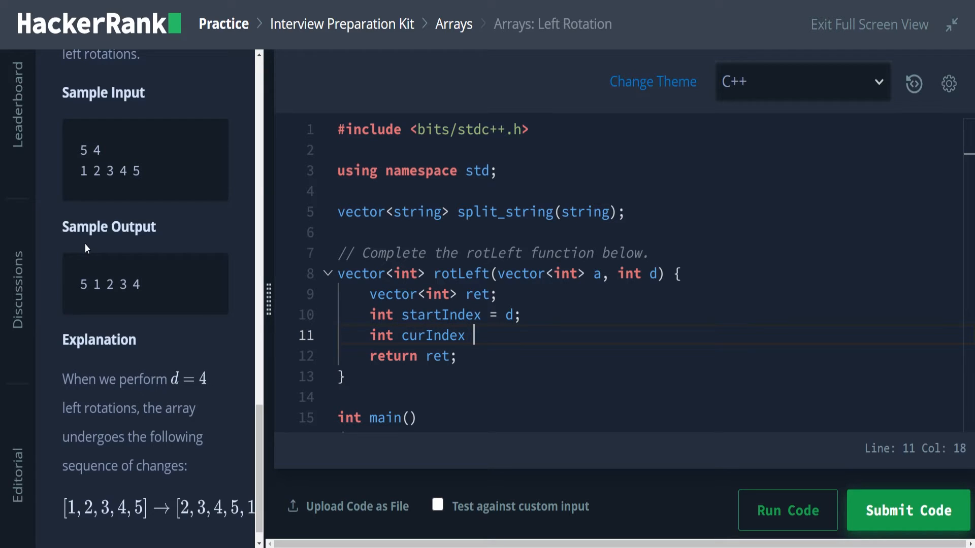
{"action": "type", "text": "= start"}
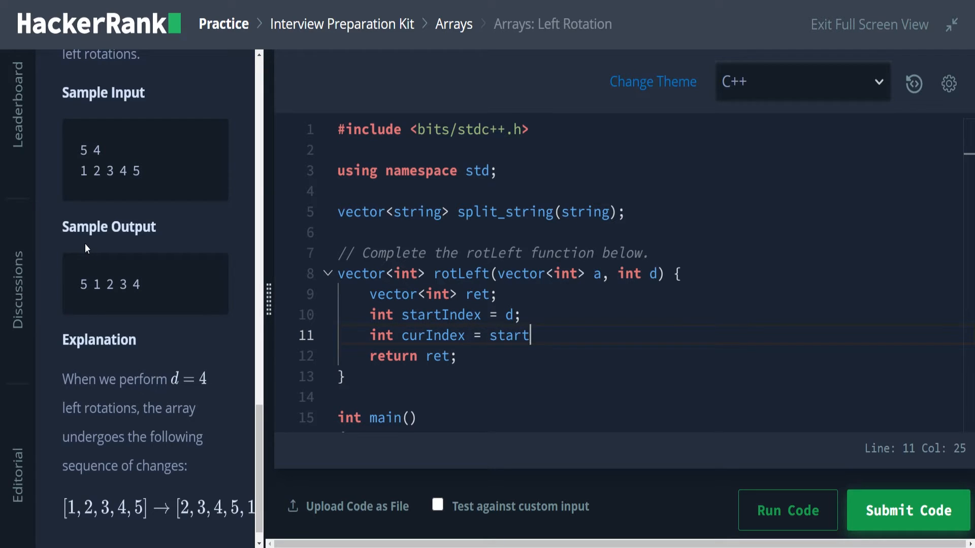
{"action": "type", "text": "Index;"}
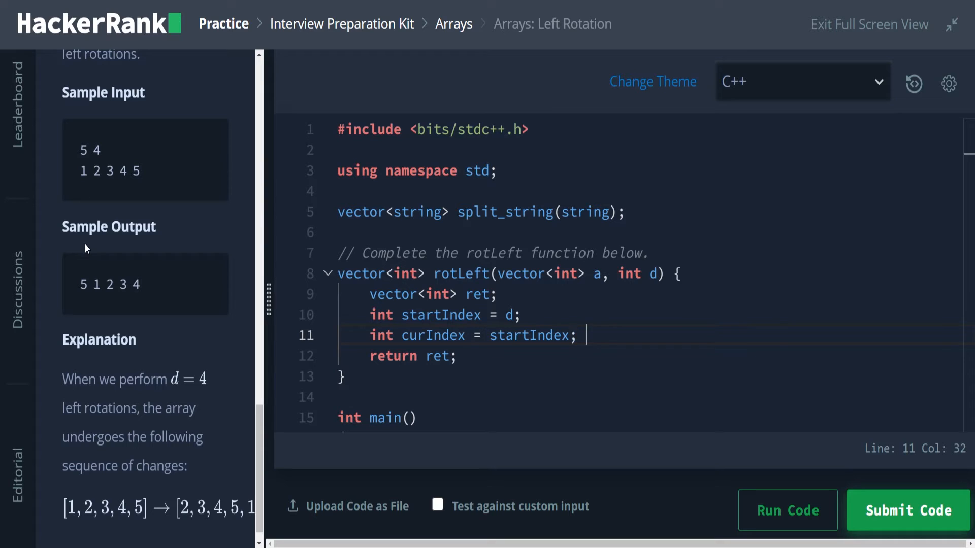
Begin the loop header 'while(curIndex < )'.
{"action": "type", "text": "while"}
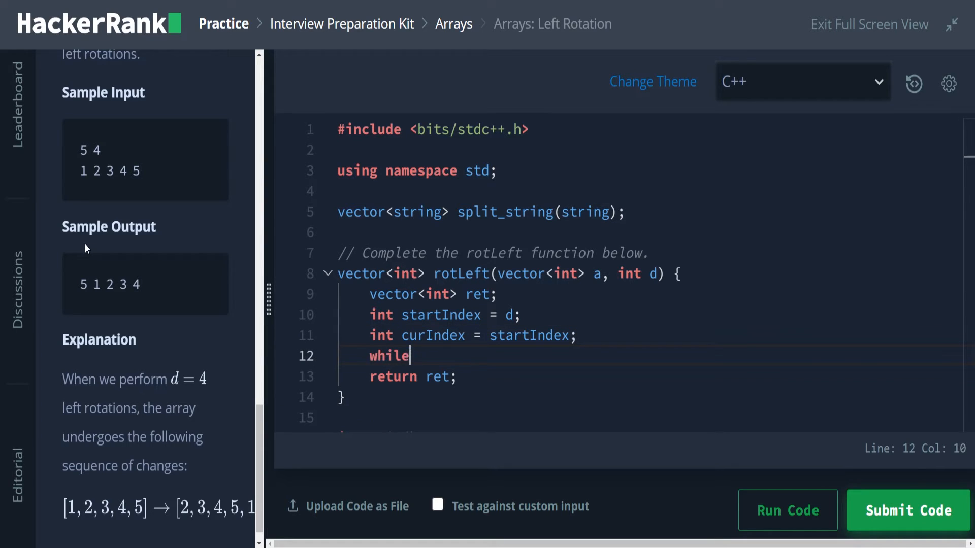
{"action": "type", "text": "()"}
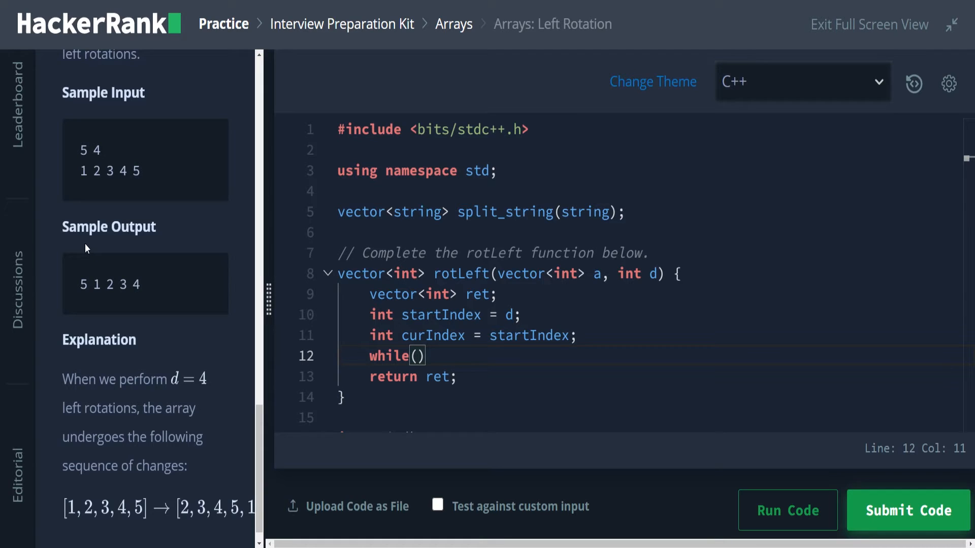
{"action": "type", "text": "curI"}
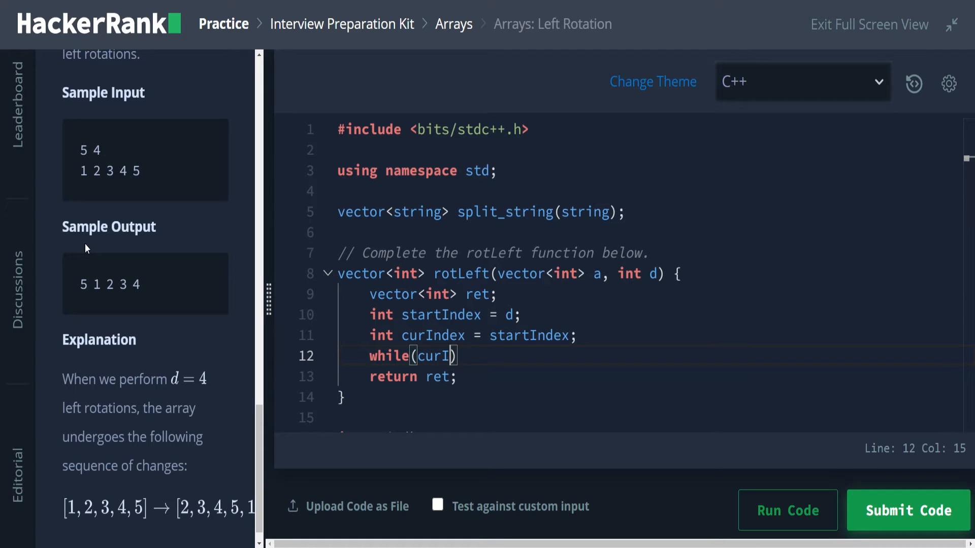
{"action": "type", "text": "ndex"}
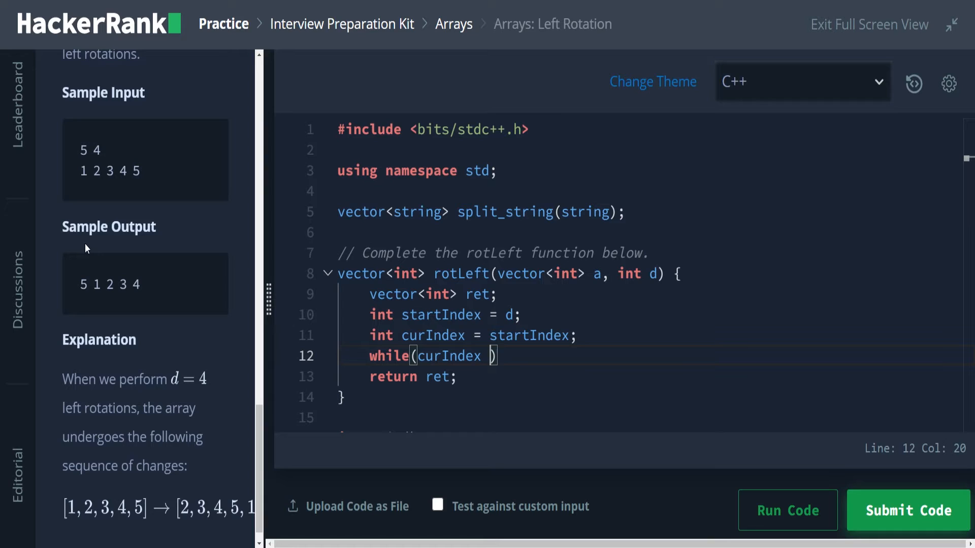
{"action": "type", "text": "<"}
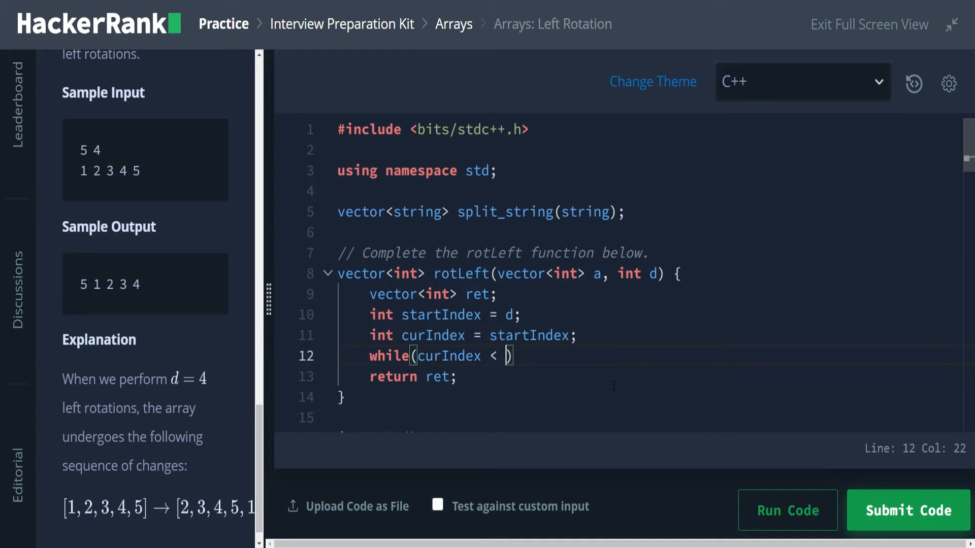
Add 'int size = a.size();' before startIndex and complete the condition 'curIndex < size' with an opening brace.
{"action": "left_click", "coordinate": [524, 314]}
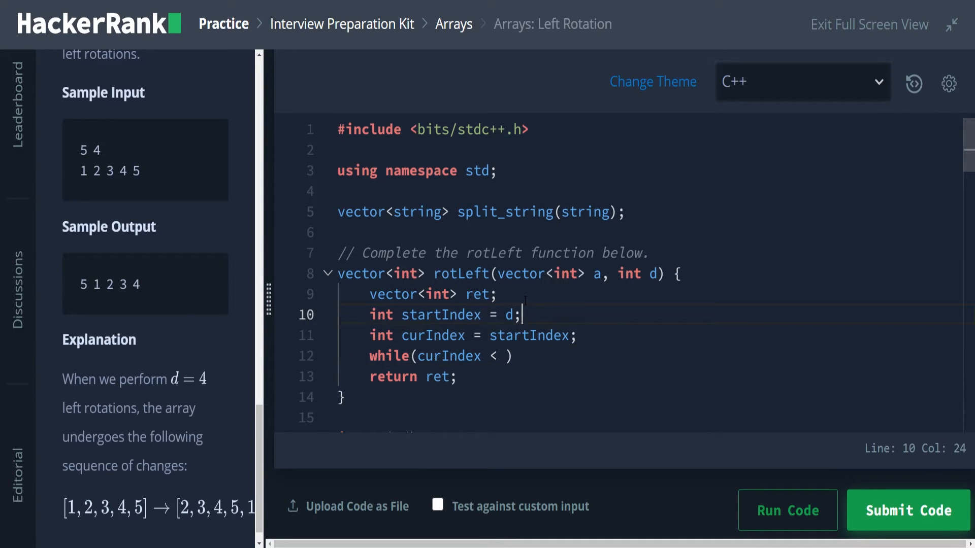
{"action": "key", "text": "Enter"}
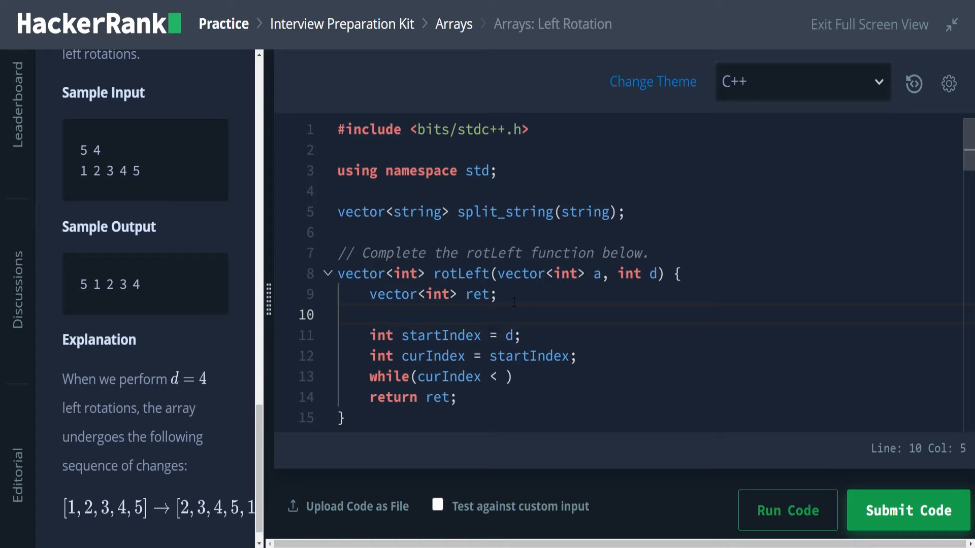
{"action": "type", "text": "int"}
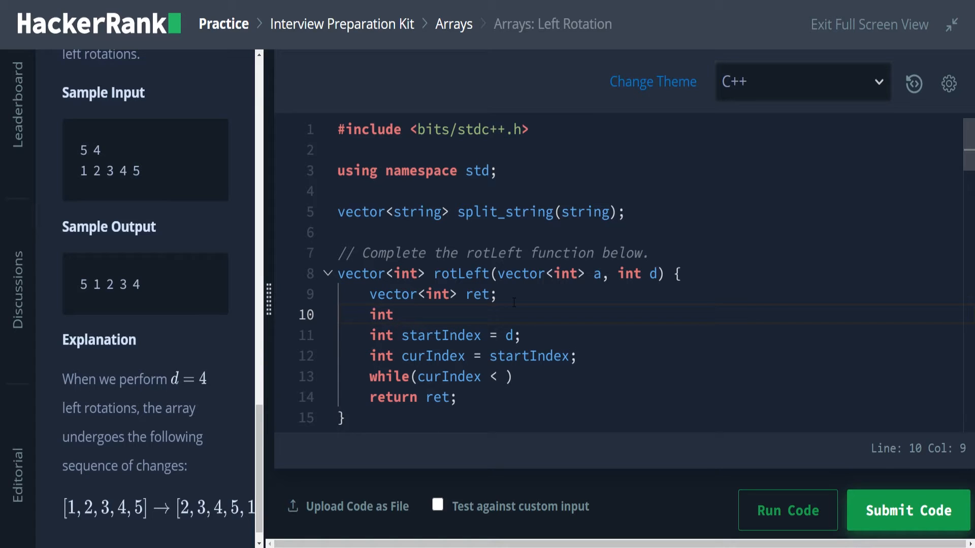
{"action": "type", "text": "size = a/"}
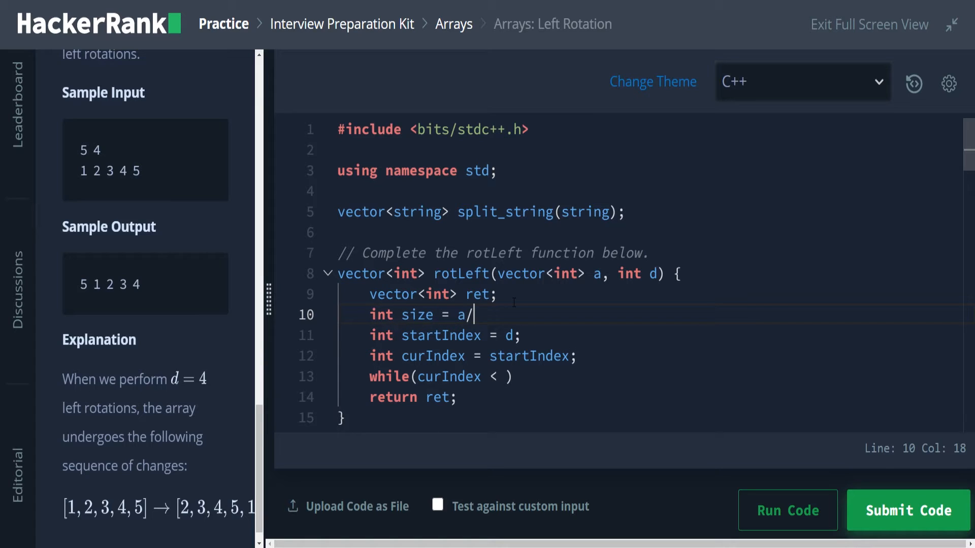
{"action": "type", "text": "size();"}
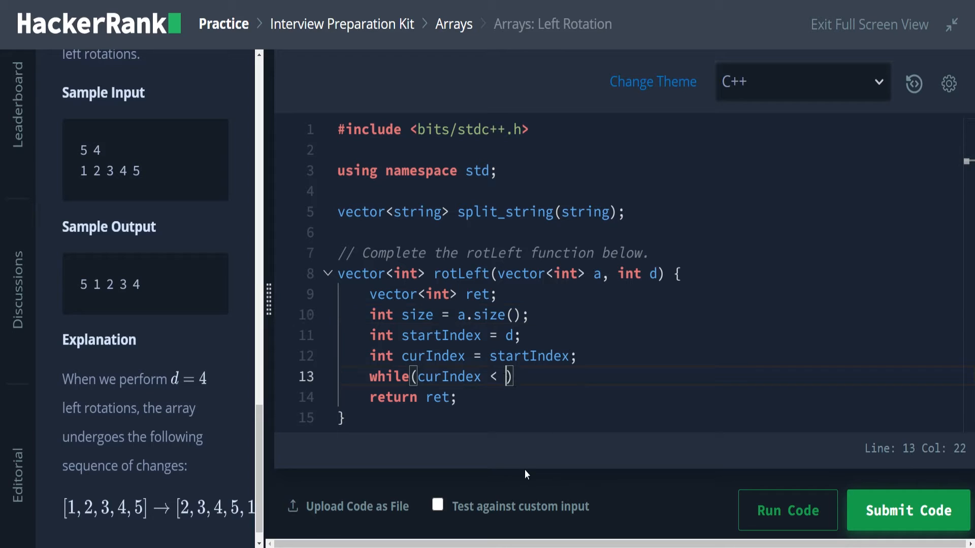
{"action": "type", "text": "size)"}
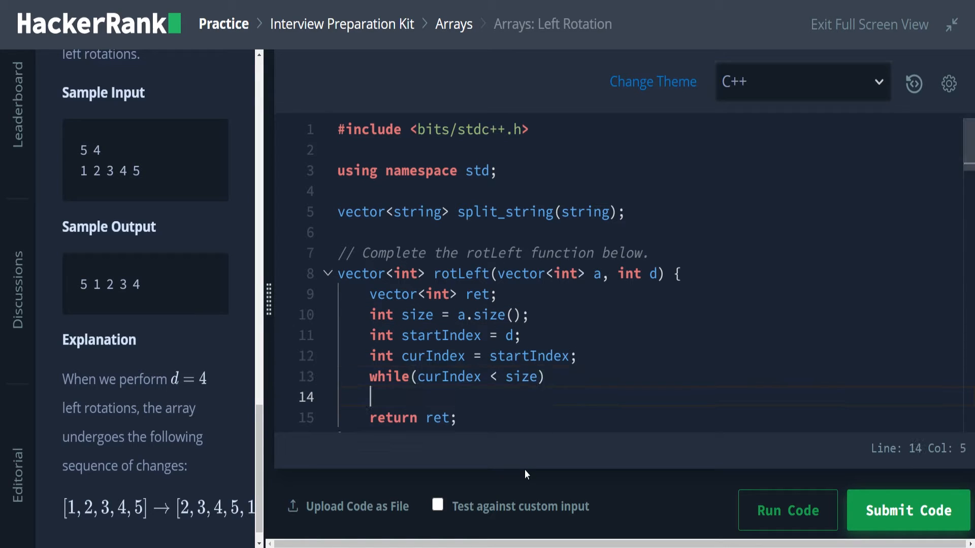
{"action": "type", "text": "{"}
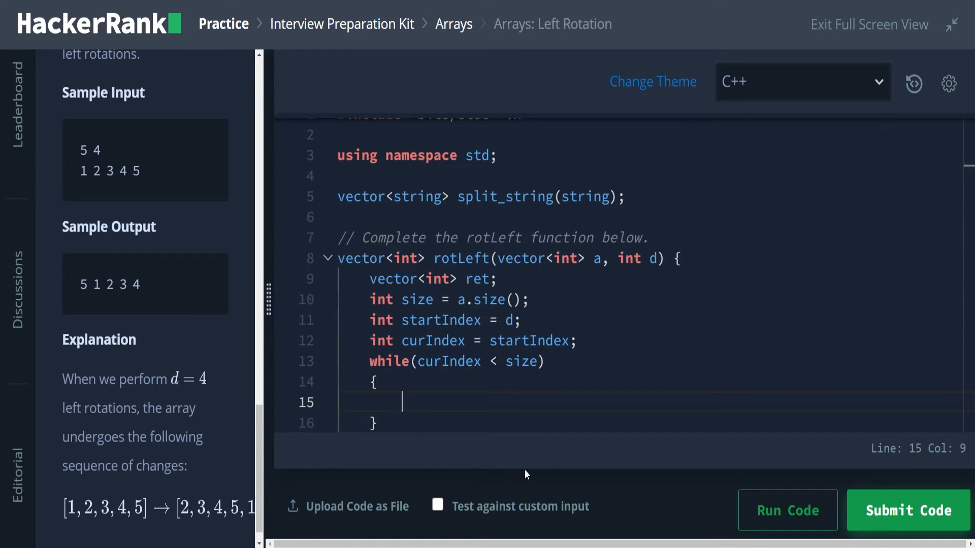
Fill the loop body with 'ret.push_back(a[curIndex]);' and '++curIndex;'.
{"action": "type", "text": "re"}
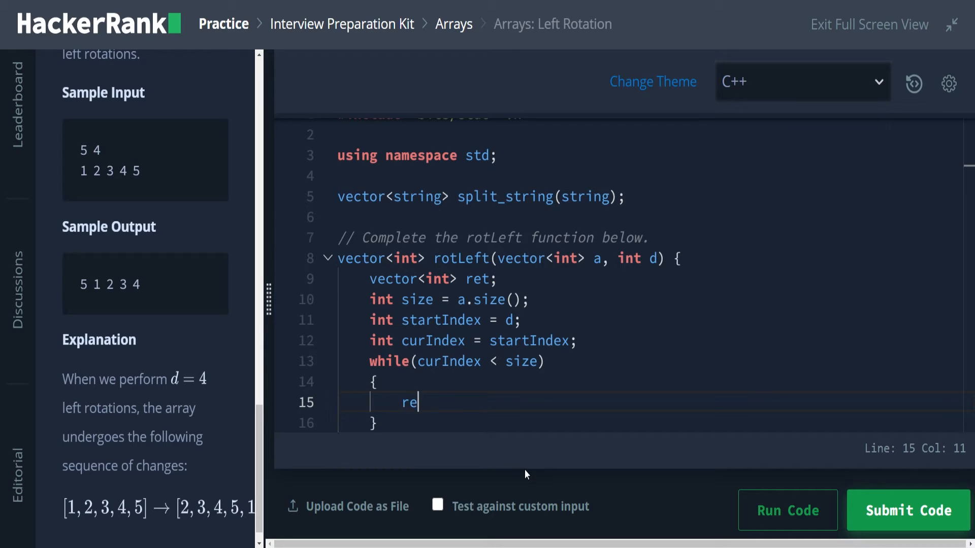
{"action": "type", "text": "t.push"}
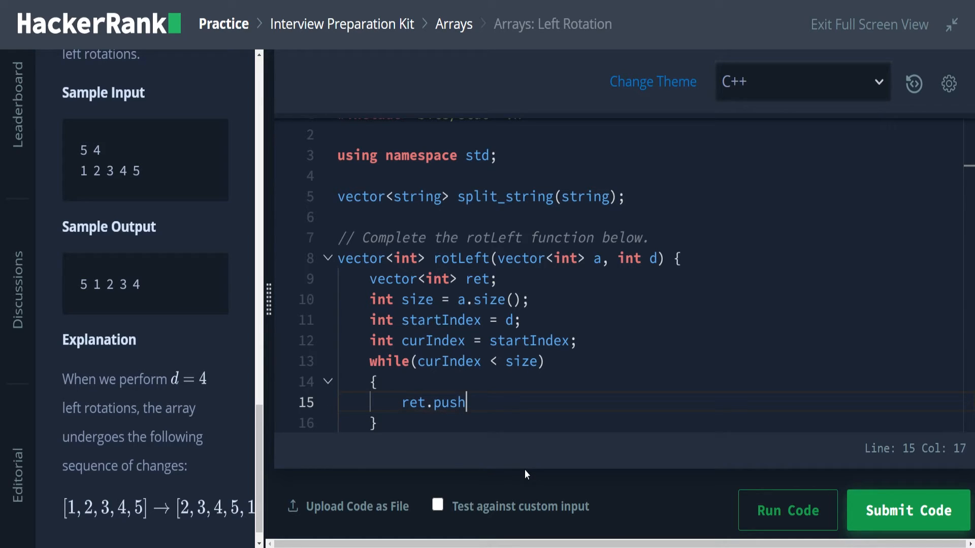
{"action": "type", "text": "_back"}
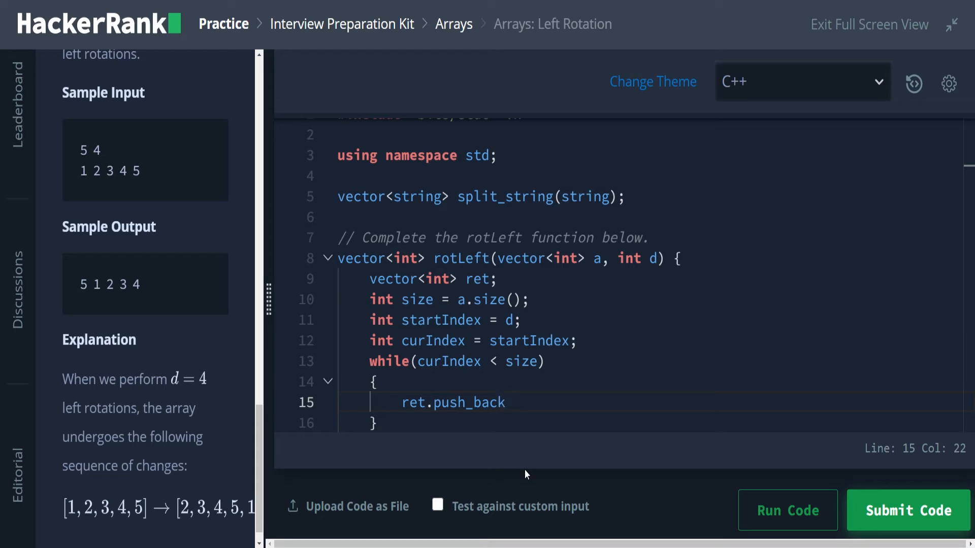
{"action": "type", "text": "()"}
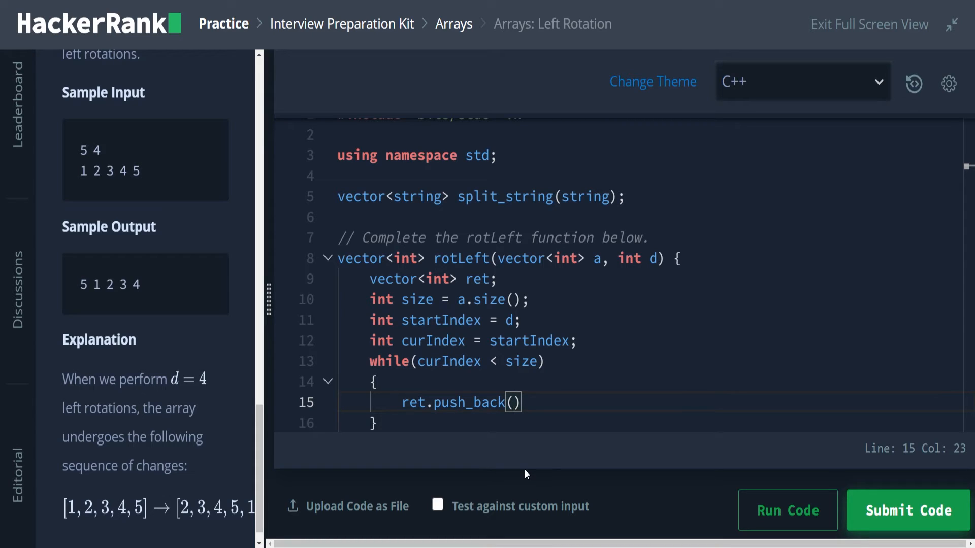
{"action": "type", "text": "a"}
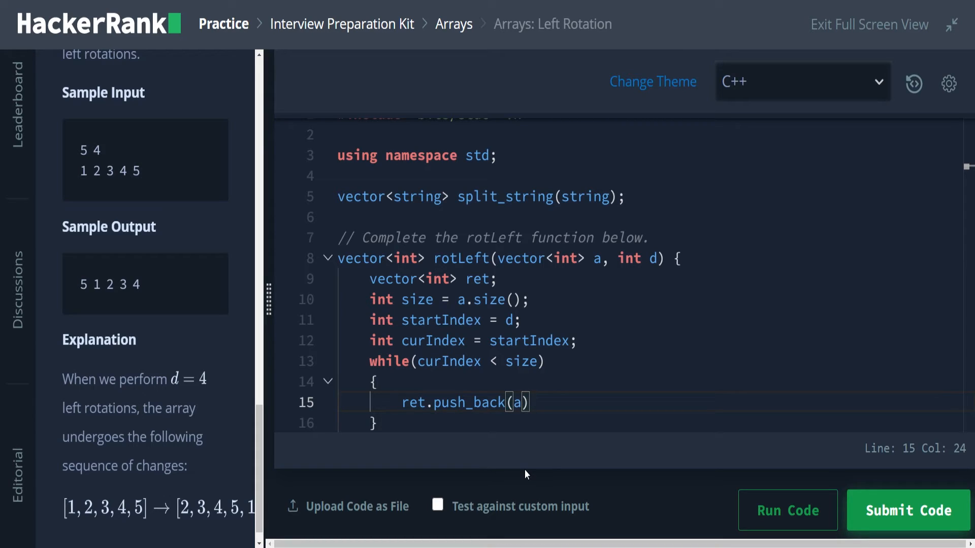
{"action": "type", "text": "[cur]"}
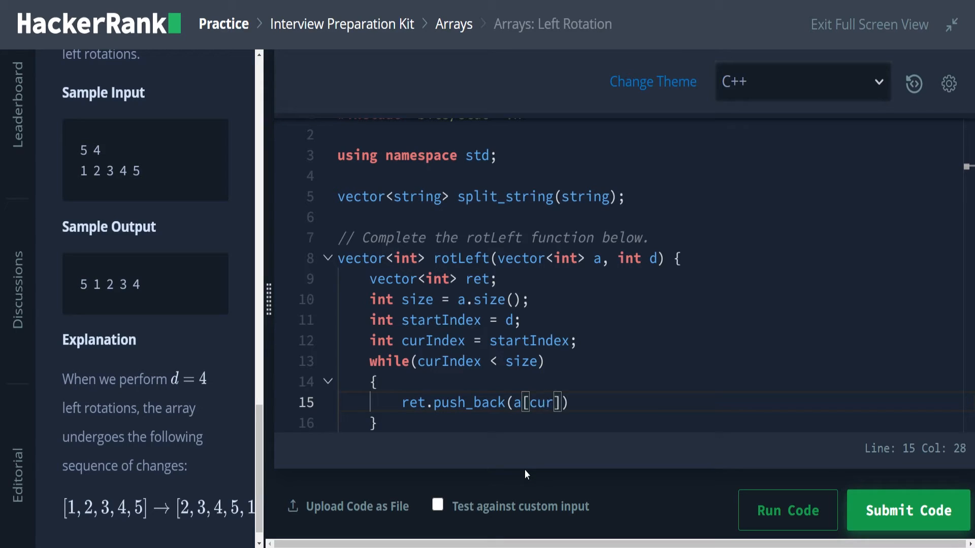
{"action": "type", "text": "Index"}
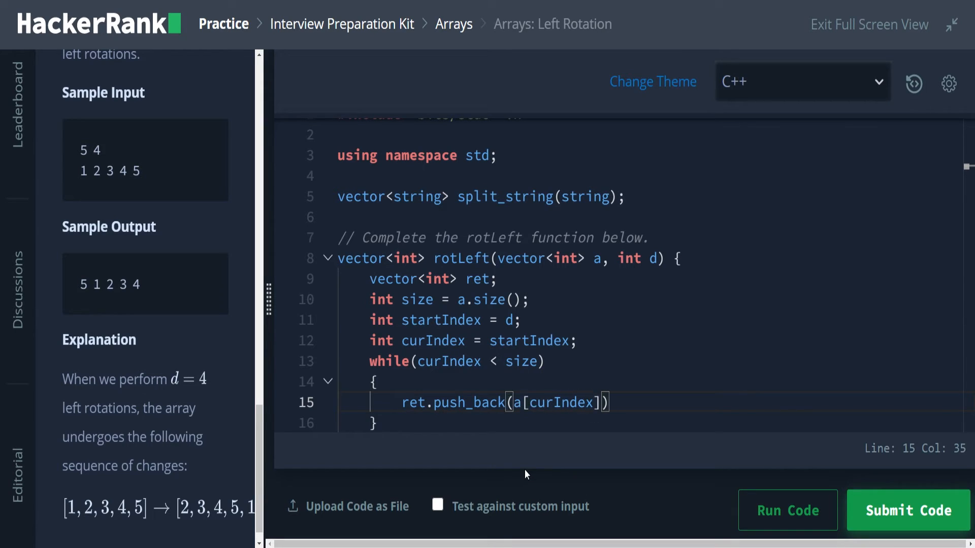
{"action": "type", "text": ";"}
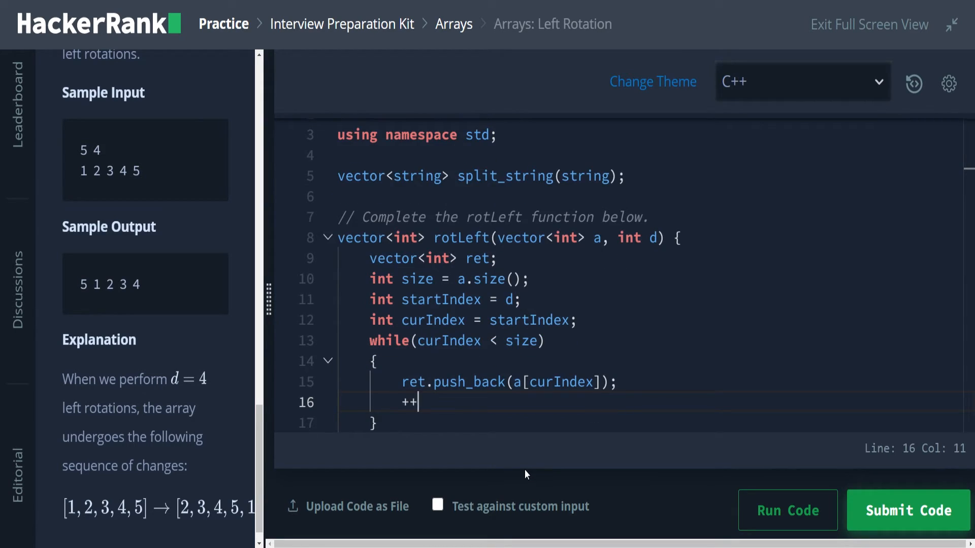
{"action": "type", "text": "curIndex"}
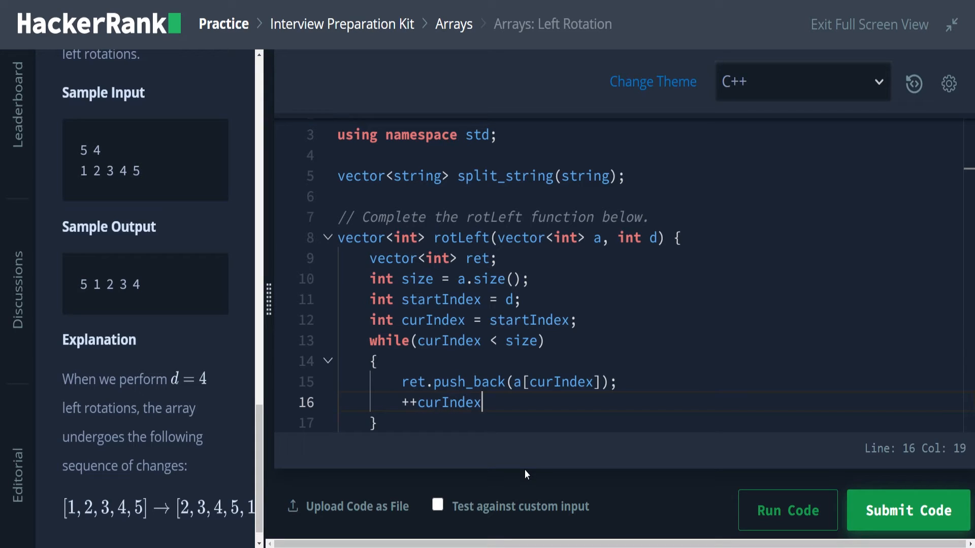
{"action": "type", "text": ";"}
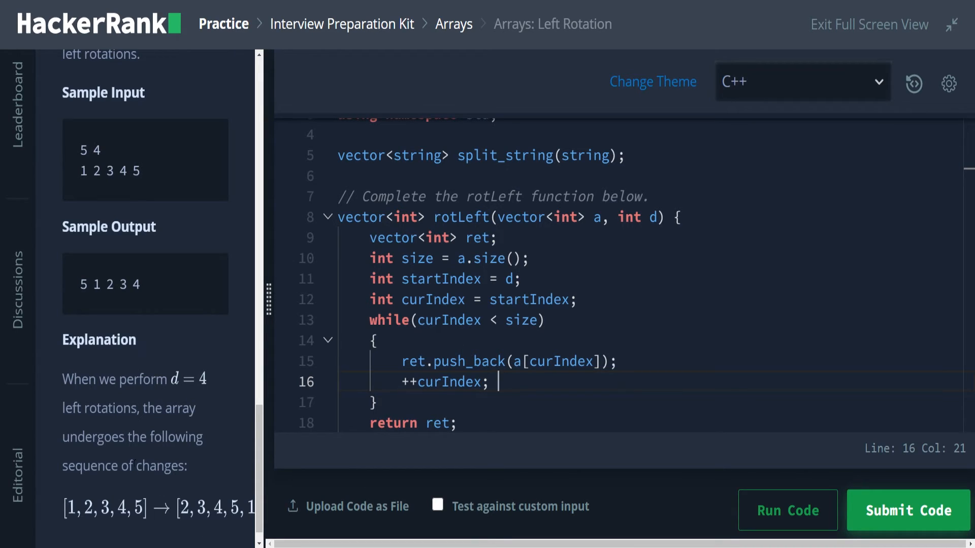
Write the loop header 'for(int i = 0; i < startIndex; ++i)' after the while loop.
{"action": "scroll", "scroll_direction": "down", "scroll_amount": 3}
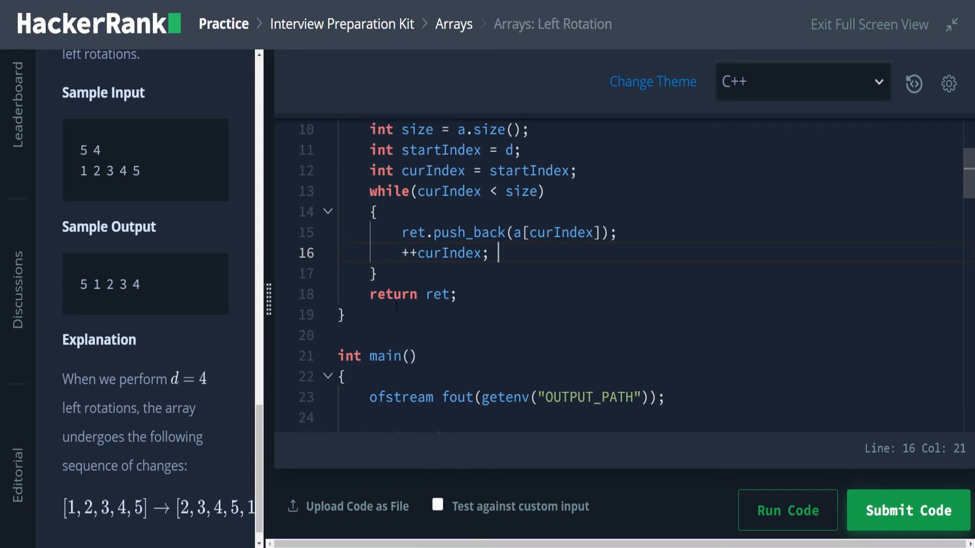
{"action": "key", "text": "enter"}
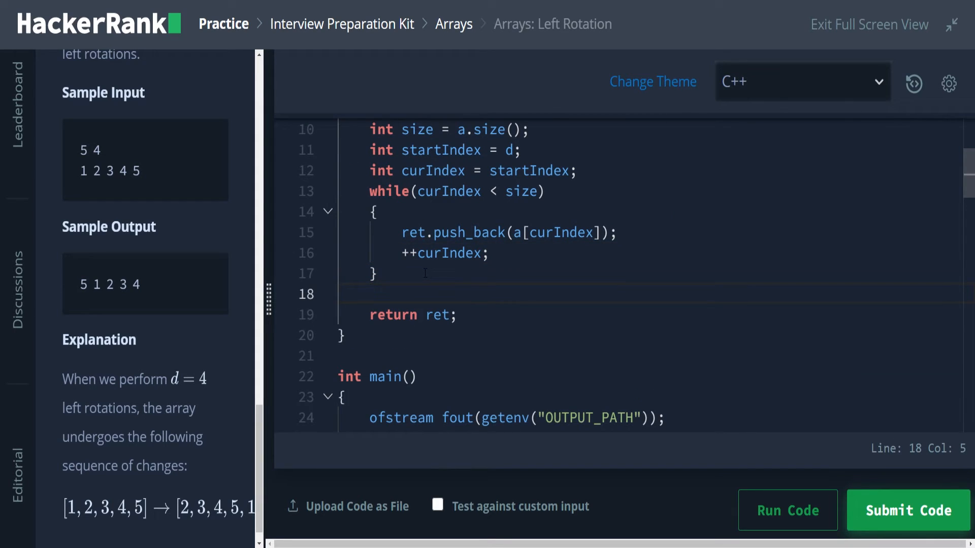
{"action": "key", "text": "enter"}
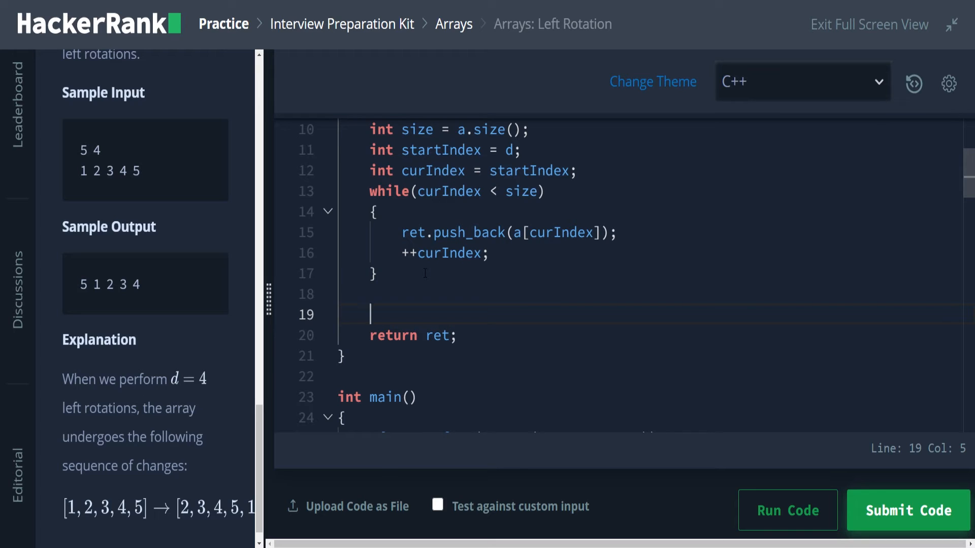
{"action": "type", "text": "for(int i )"}
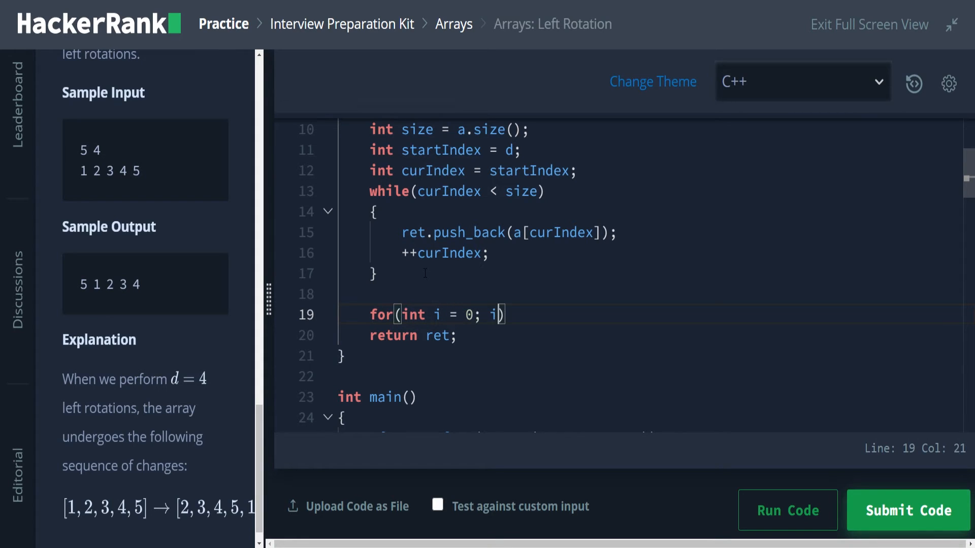
{"action": "type", "text": "\" \""}
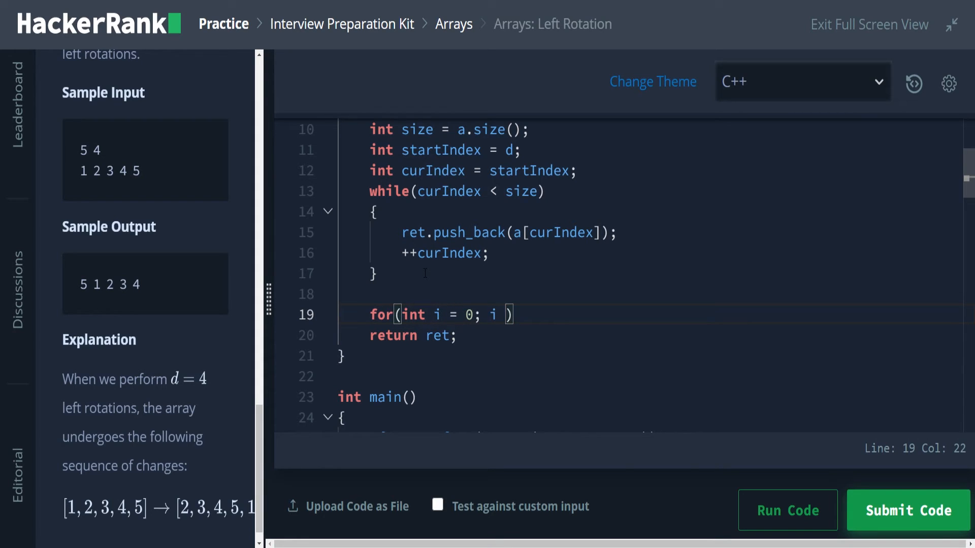
{"action": "type", "text": "< startInd"}
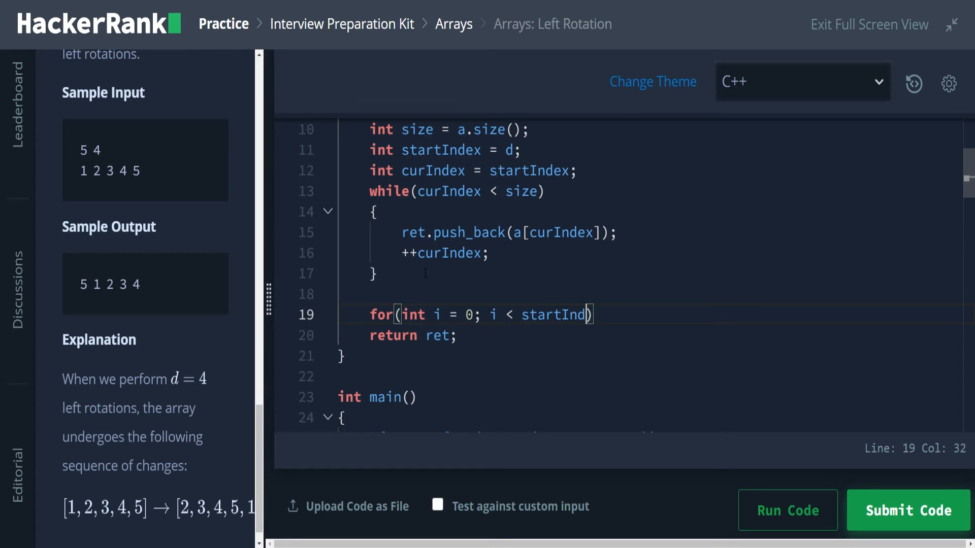
{"action": "type", "text": "ex; ++i"}
{"action": "type", "text": "{"}
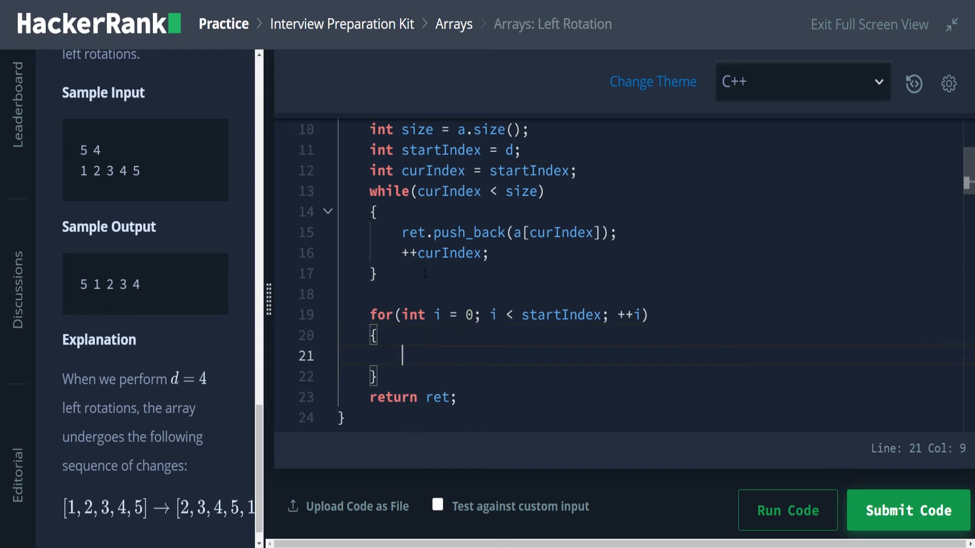
Give the for loop the body 'ret.push_back(a[i]);'.
{"action": "type", "text": "ret."}
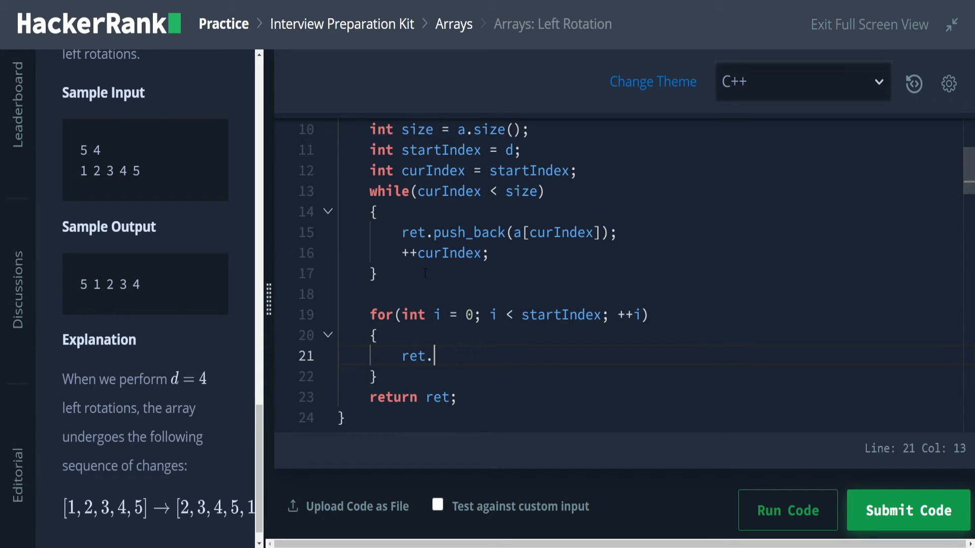
{"action": "type", "text": "push"}
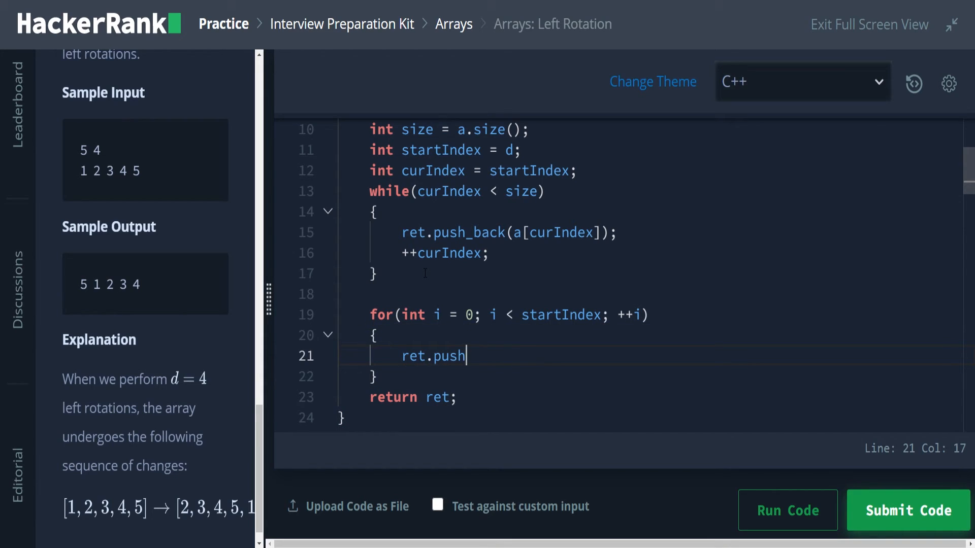
{"action": "type", "text": "_back(a[i]);"}
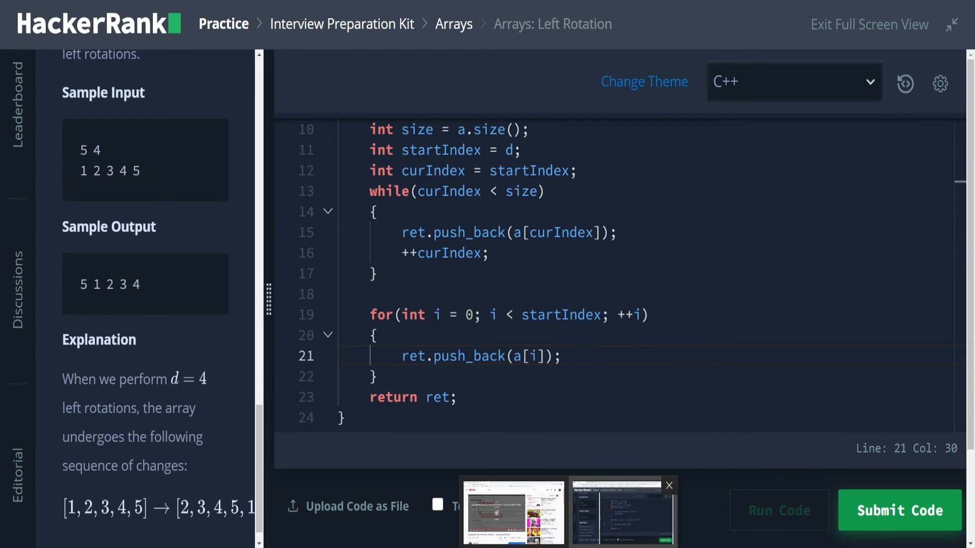
{"action": "left_click", "coordinate": [668, 486]}
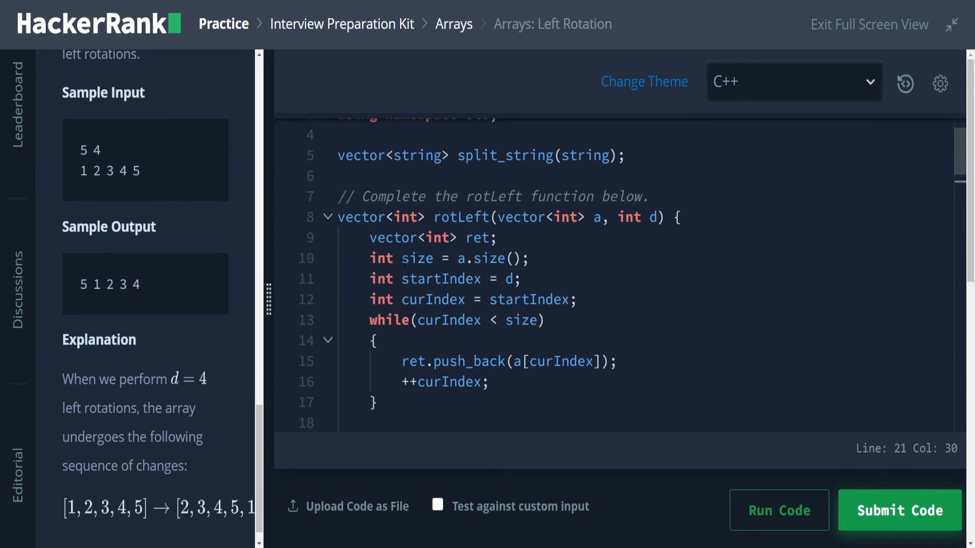
{"action": "mouse_move", "coordinate": [328, 342]}
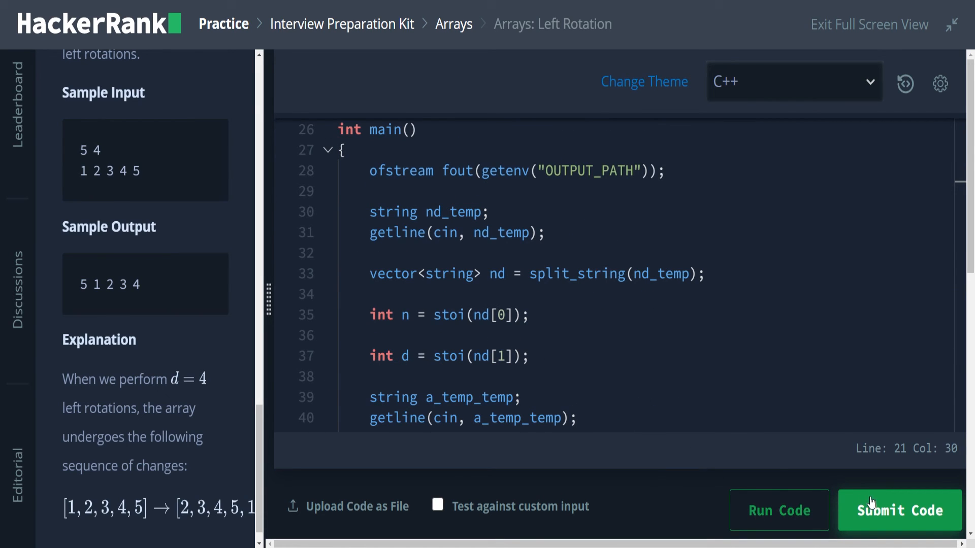
Submit the rotLeft solution and see all test cases pass with the Congratulations banner.
{"action": "left_click", "coordinate": [899, 511]}
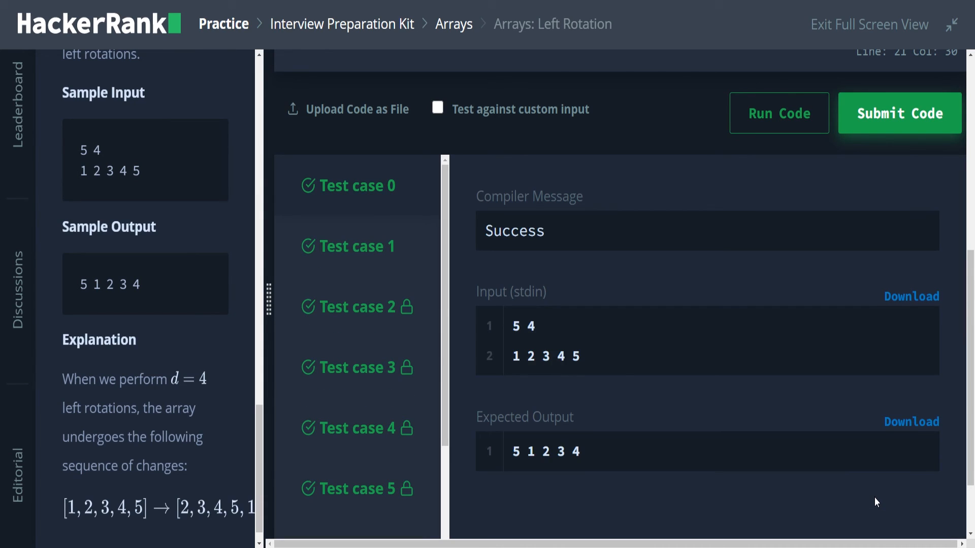
{"action": "left_click", "coordinate": [897, 113]}
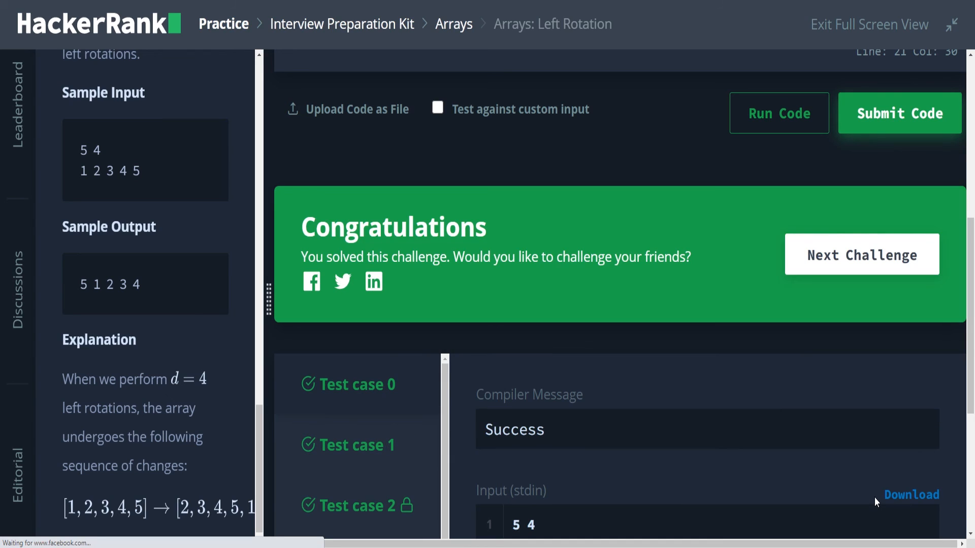